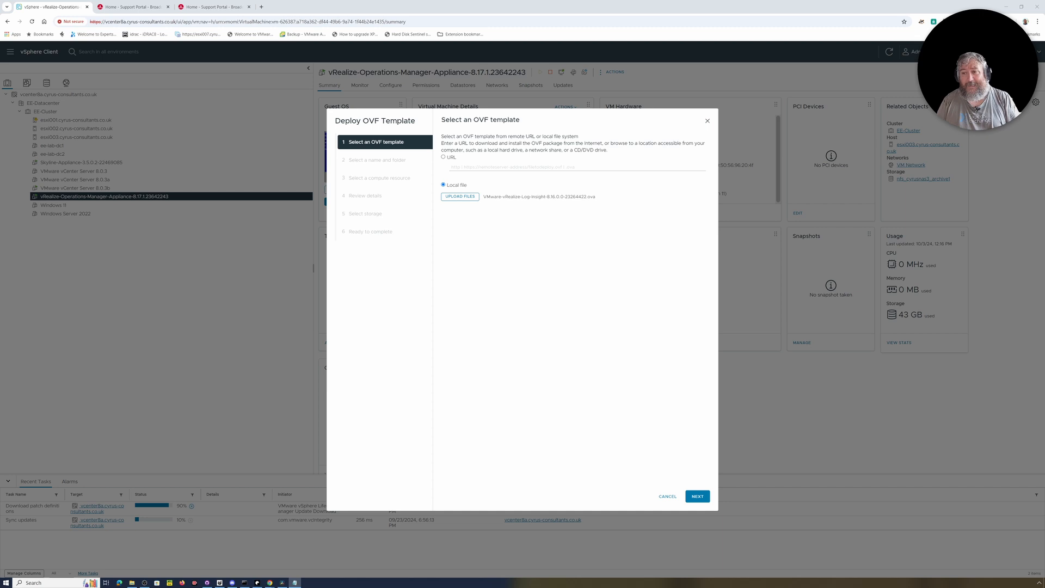
mouse_move(491, 246)
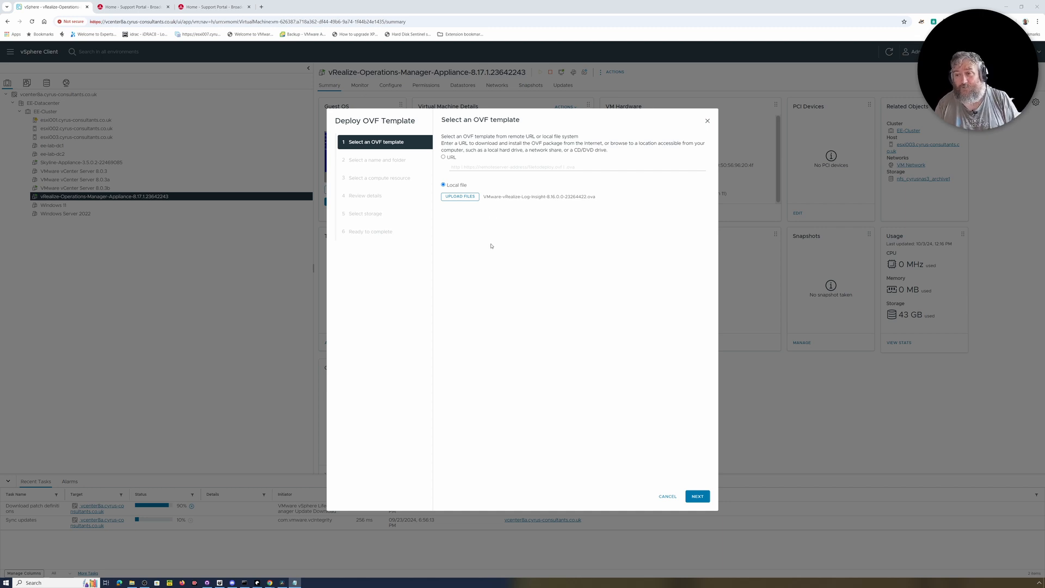
mouse_move(535, 208)
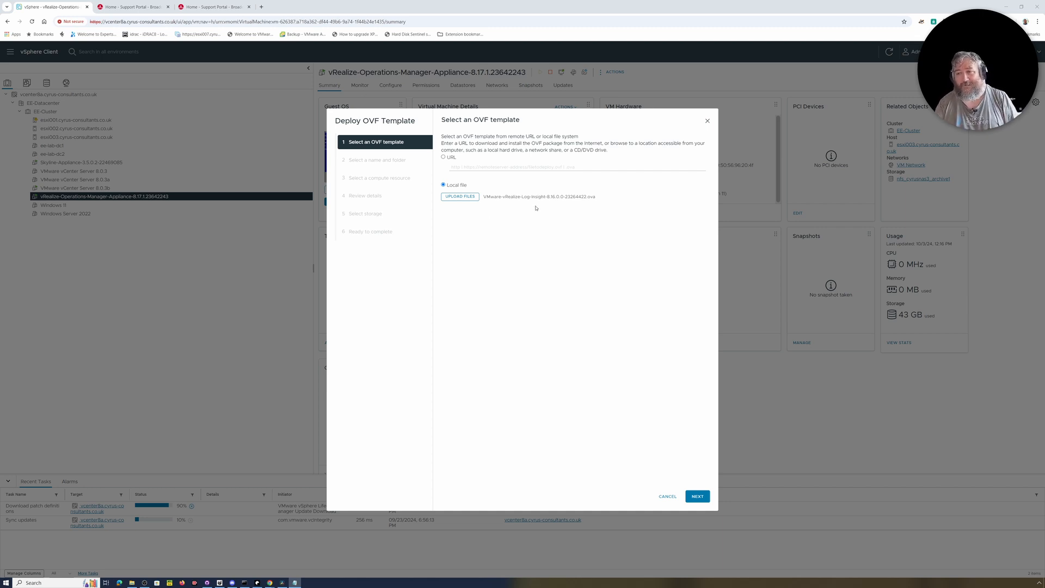
mouse_move(538, 207)
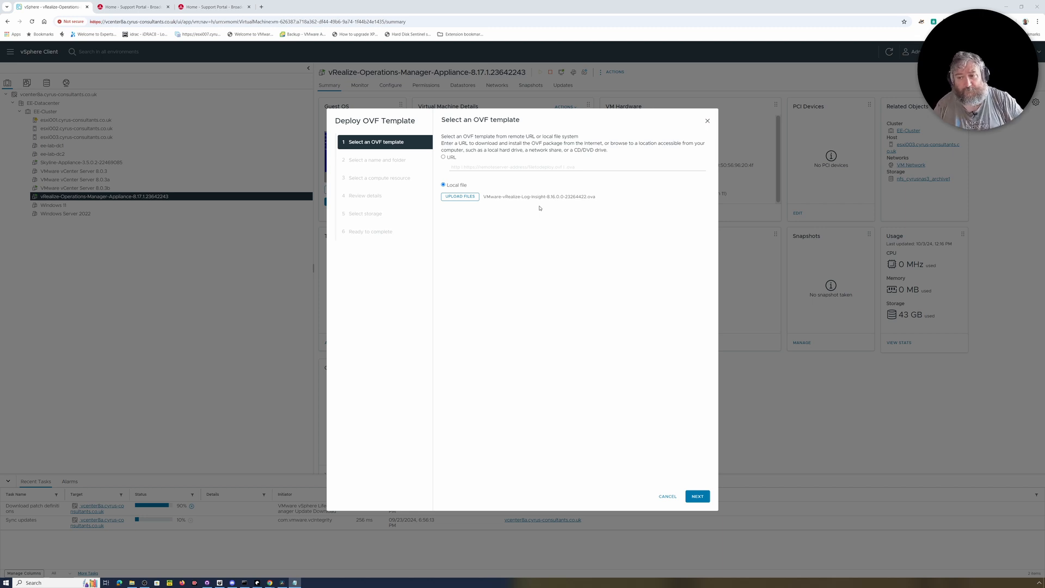
mouse_move(516, 232)
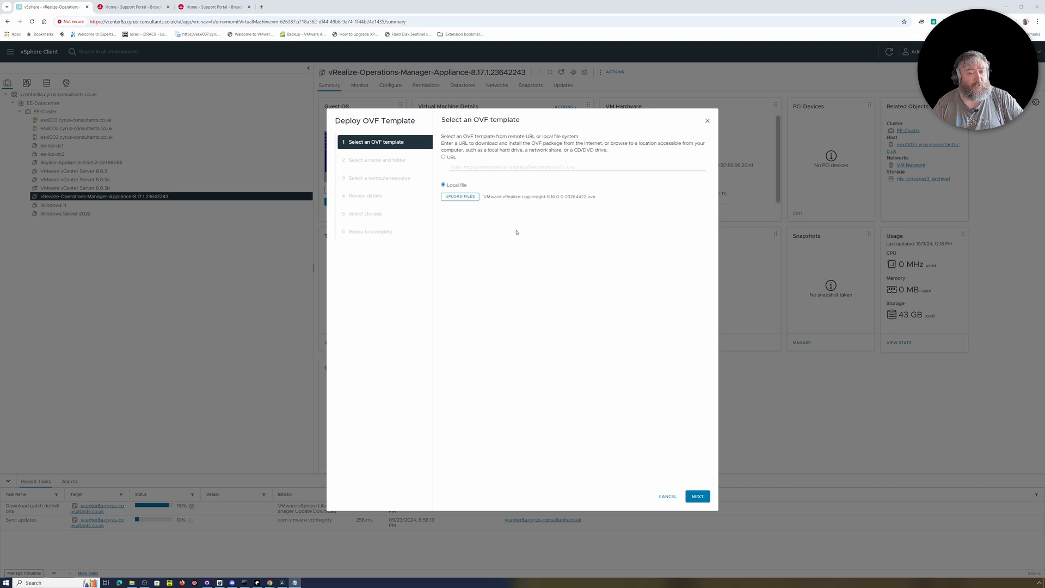
mouse_move(494, 203)
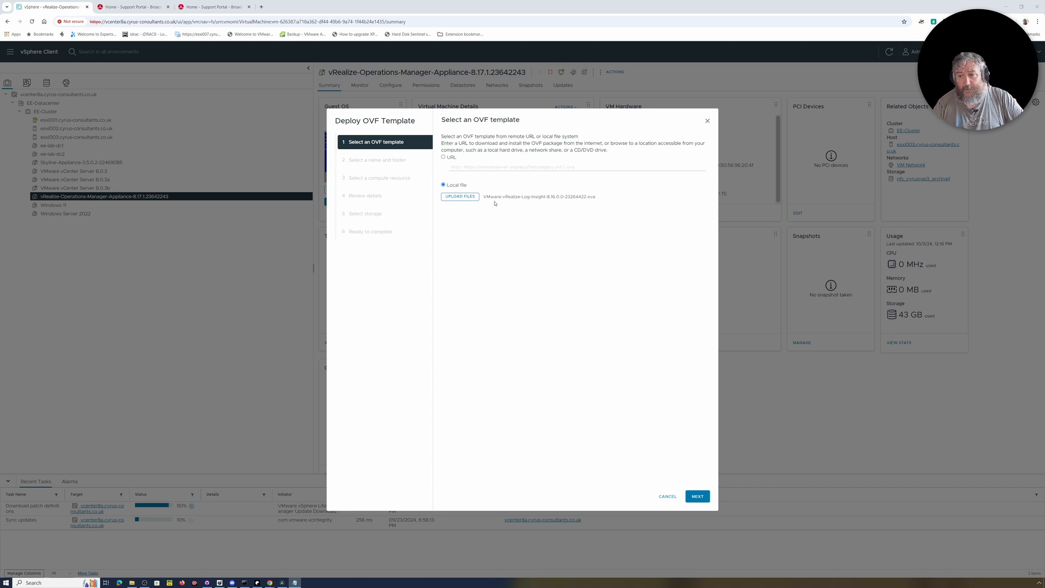
mouse_move(478, 226)
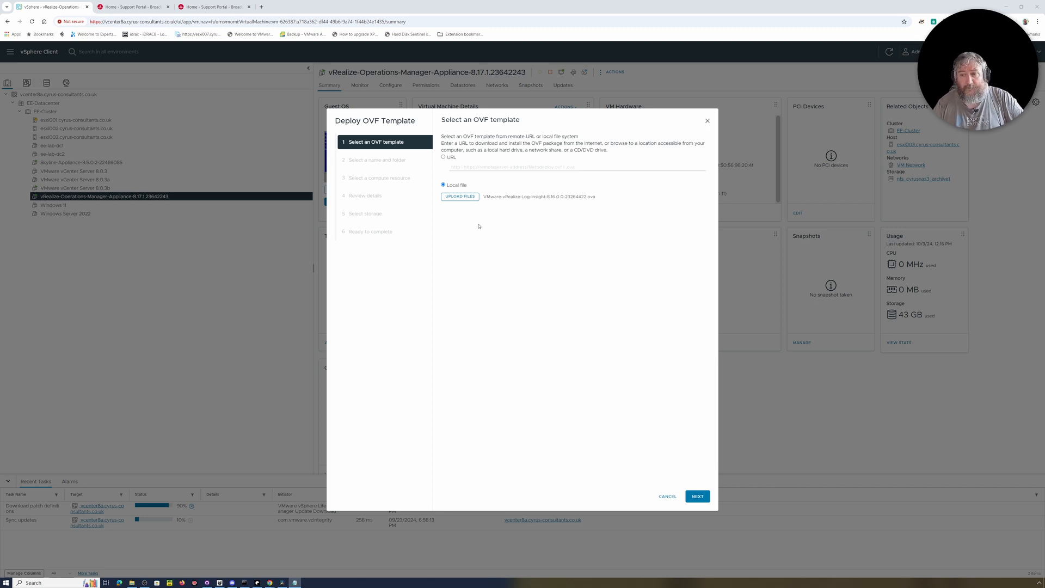
mouse_move(390, 155)
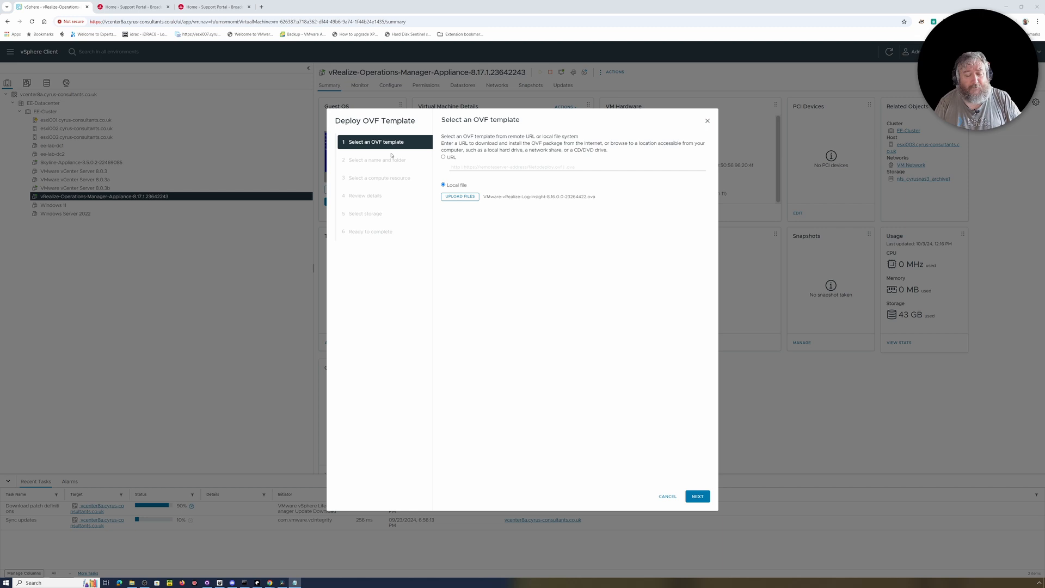
mouse_move(641, 421)
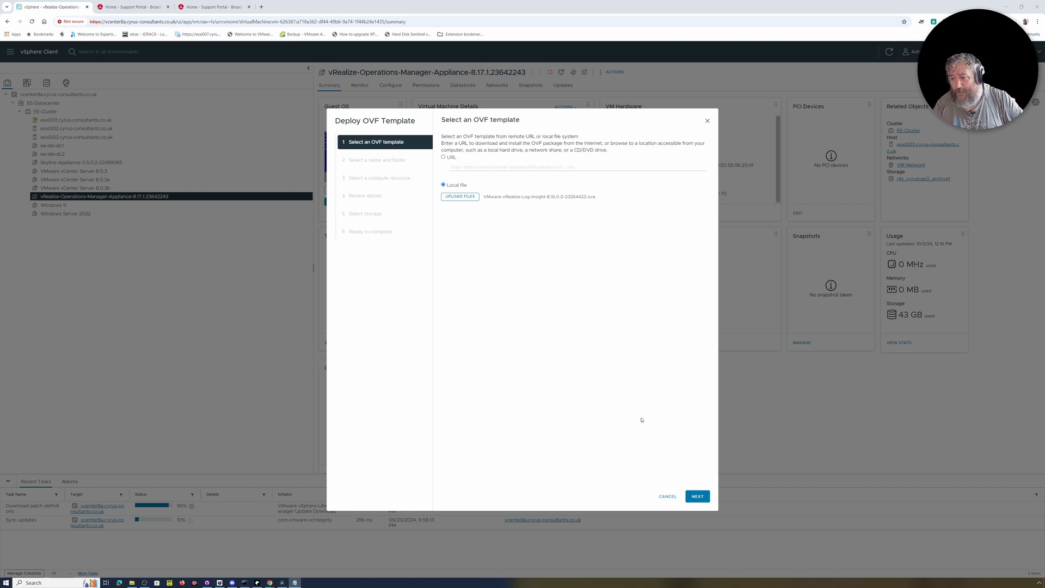
- Keep the default VM name in EE-Datacenter and choose host esxi003 under EE-Cluster as compute resource
click(697, 496)
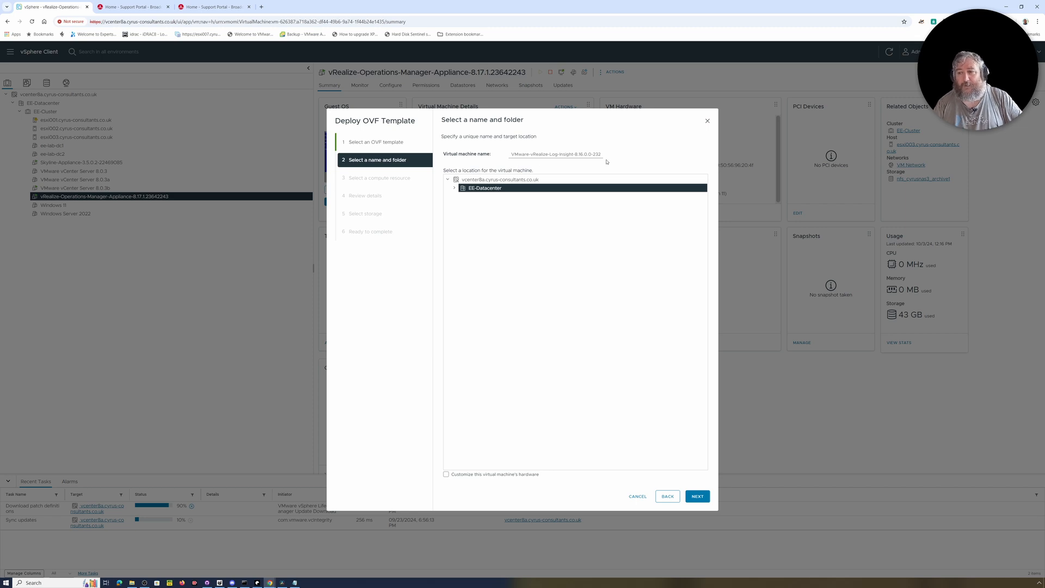
mouse_move(595, 163)
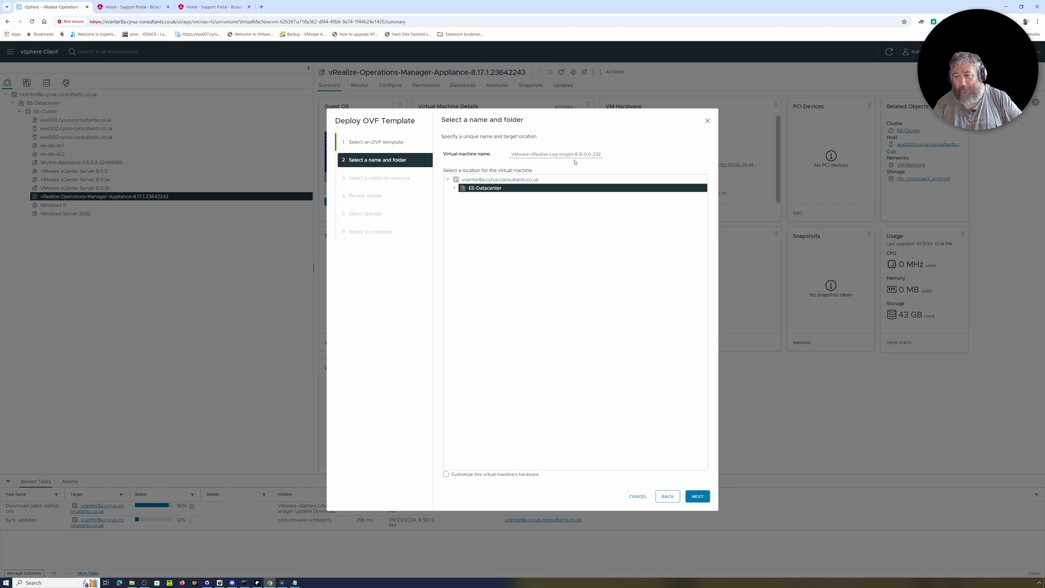
mouse_move(470, 192)
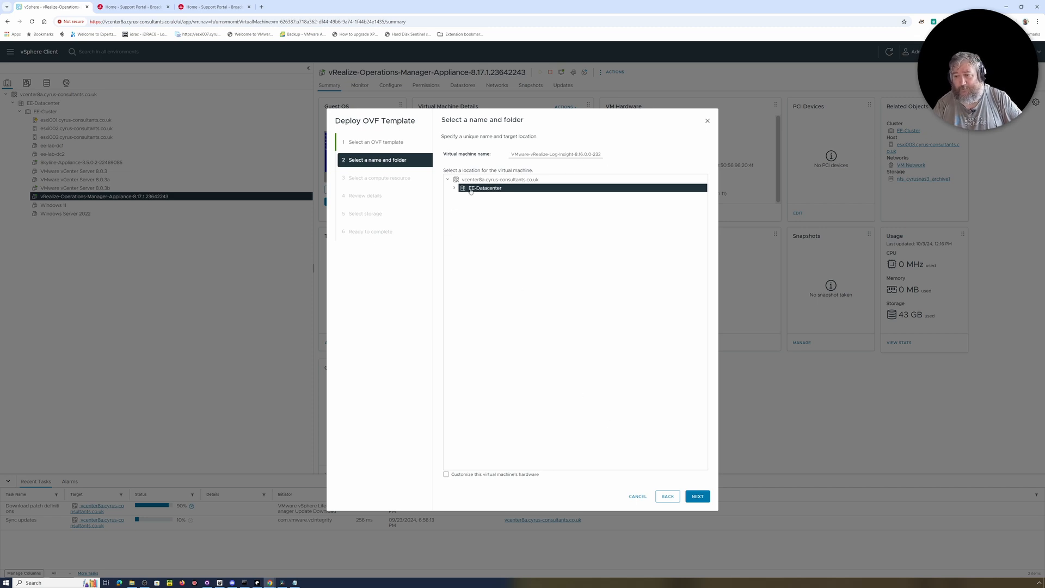
click(697, 497)
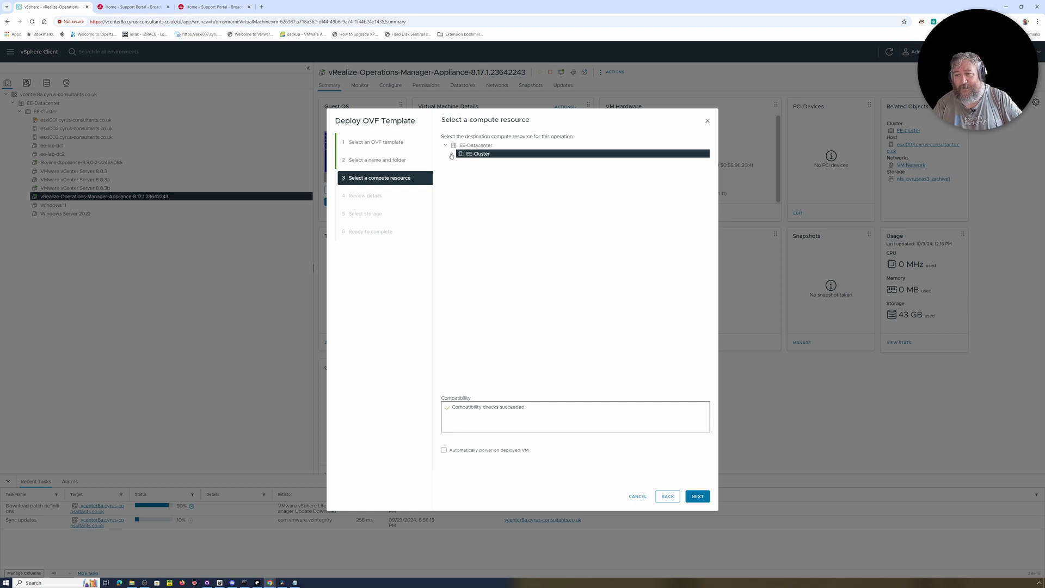
click(453, 153)
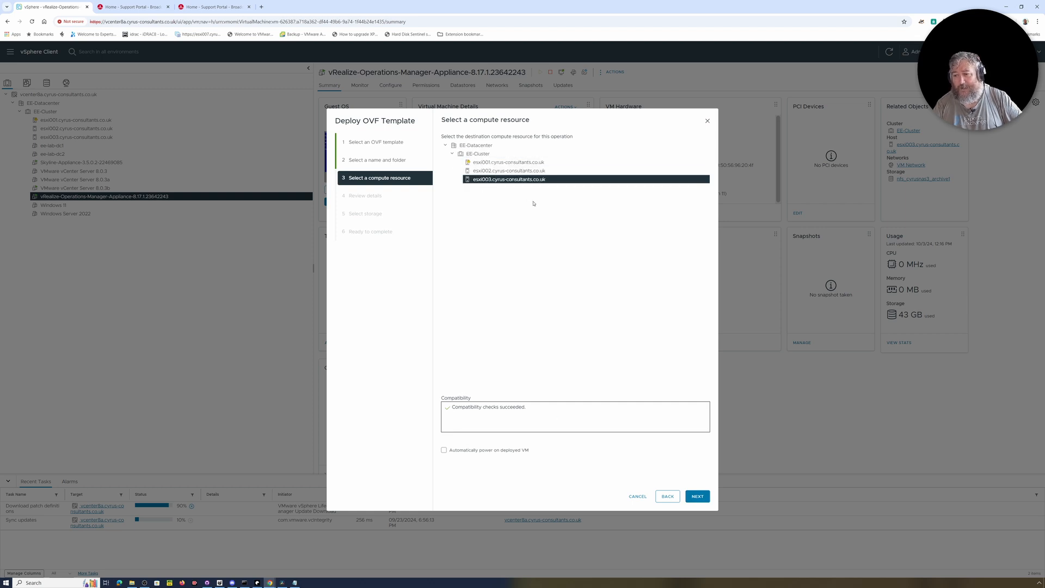
mouse_move(628, 470)
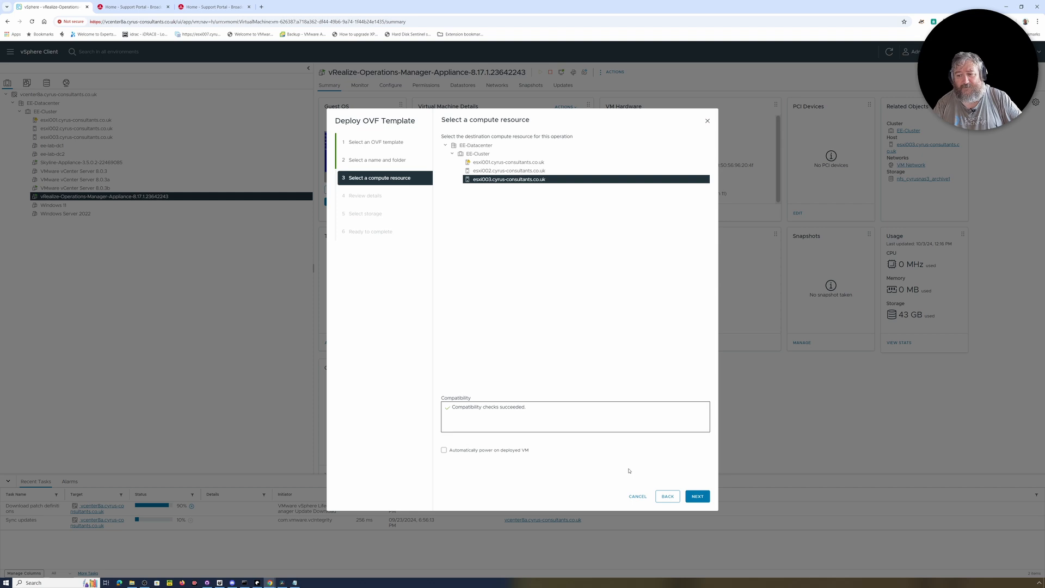
click(696, 496)
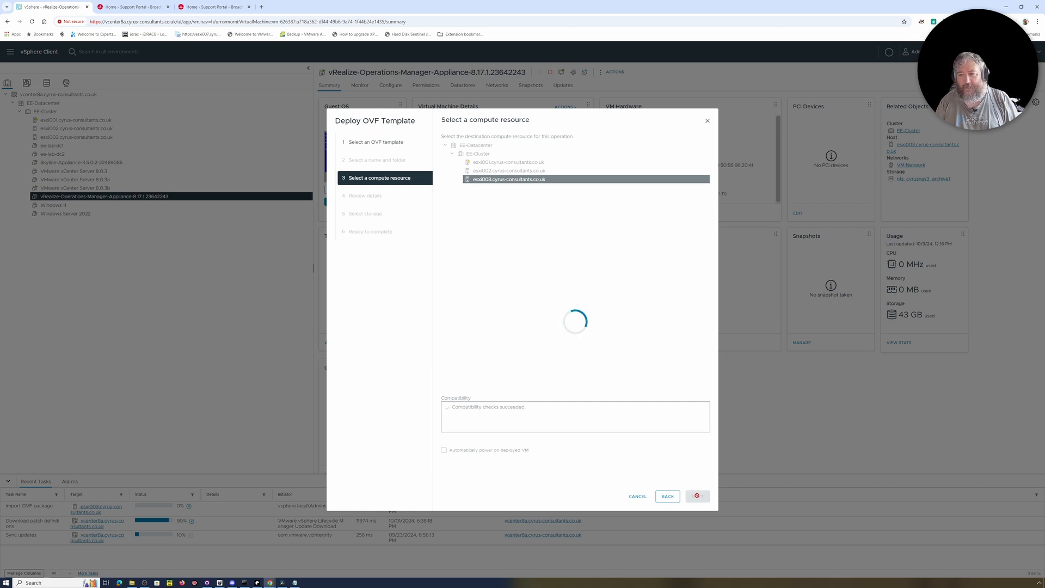
- Review the template details and accept all licence agreements
click(696, 496)
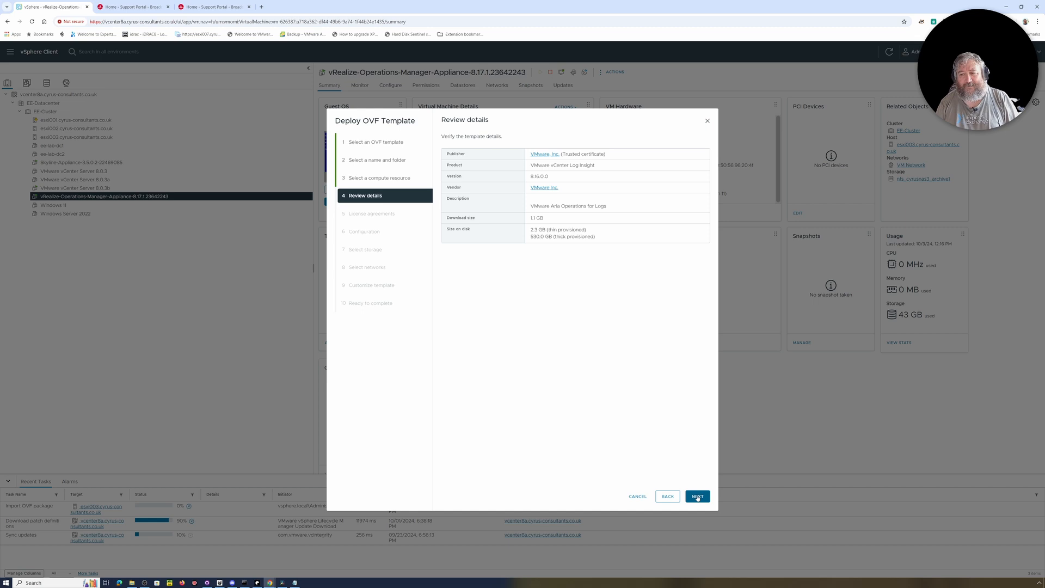
click(697, 496)
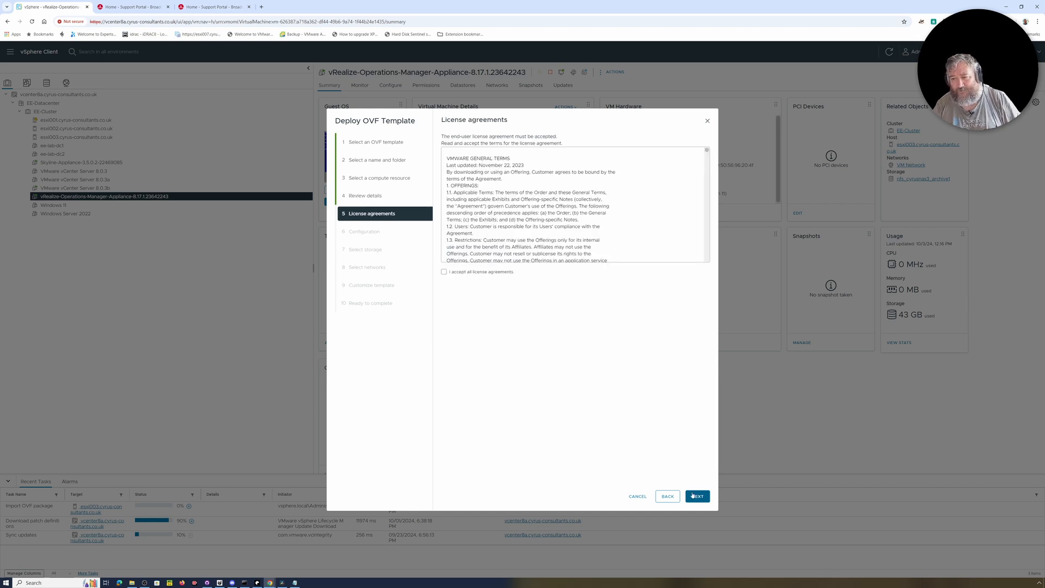
click(443, 271)
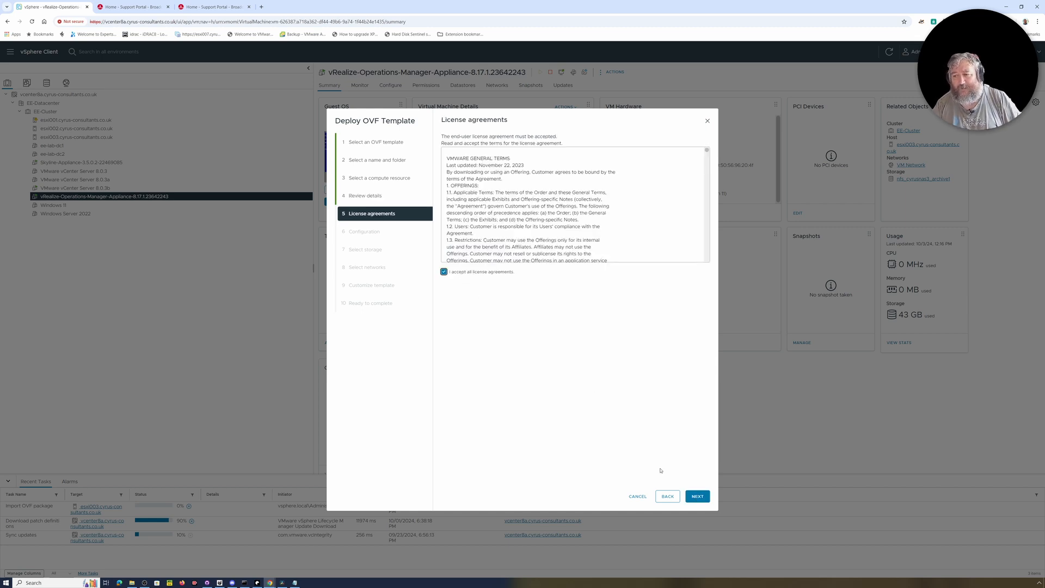
click(697, 496)
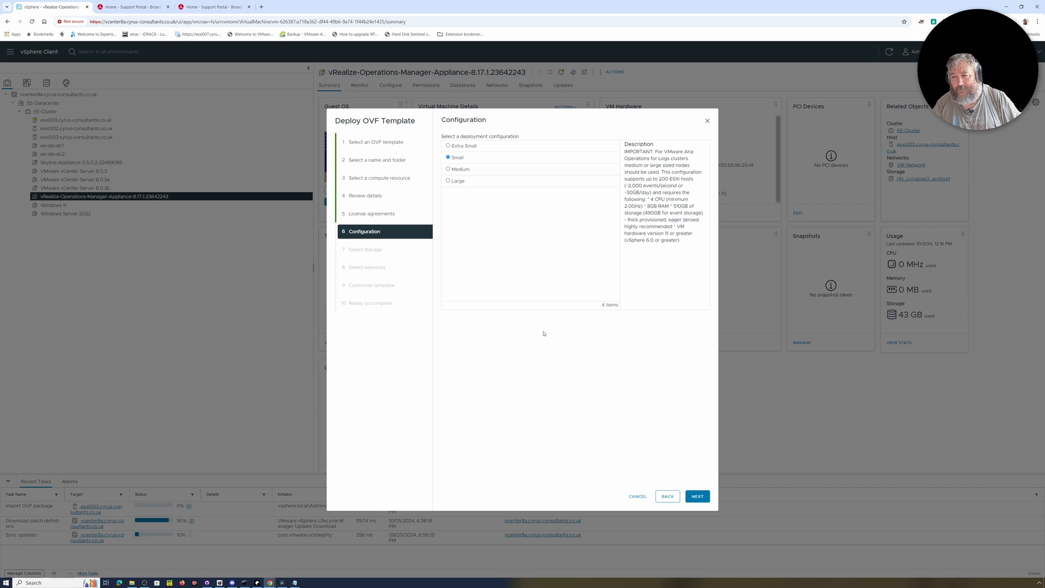
- Choose the Extra Small deployment size and the nfs_cyrusnas3_archive datastore for storage
click(447, 145)
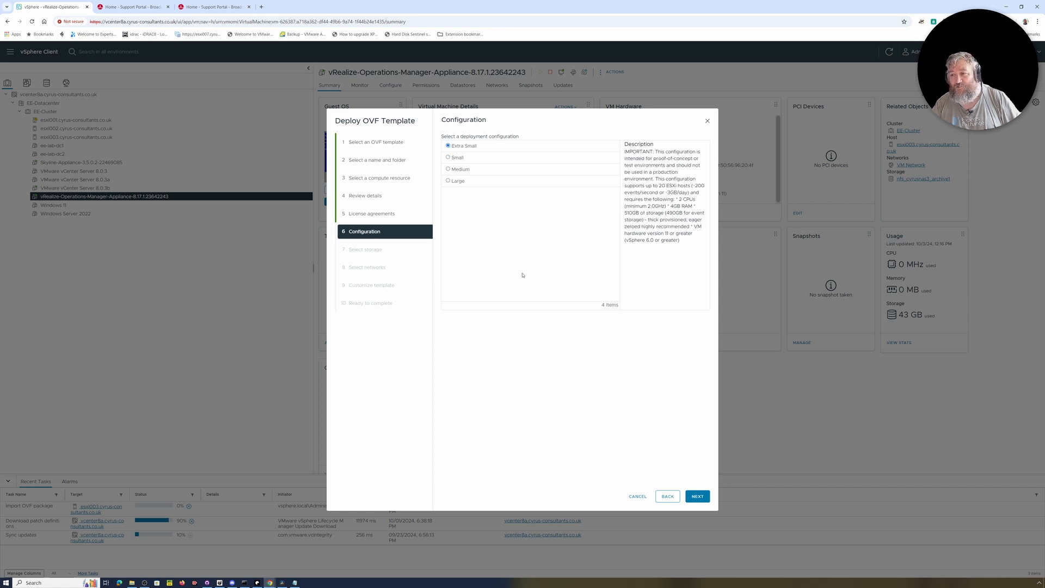
mouse_move(518, 326)
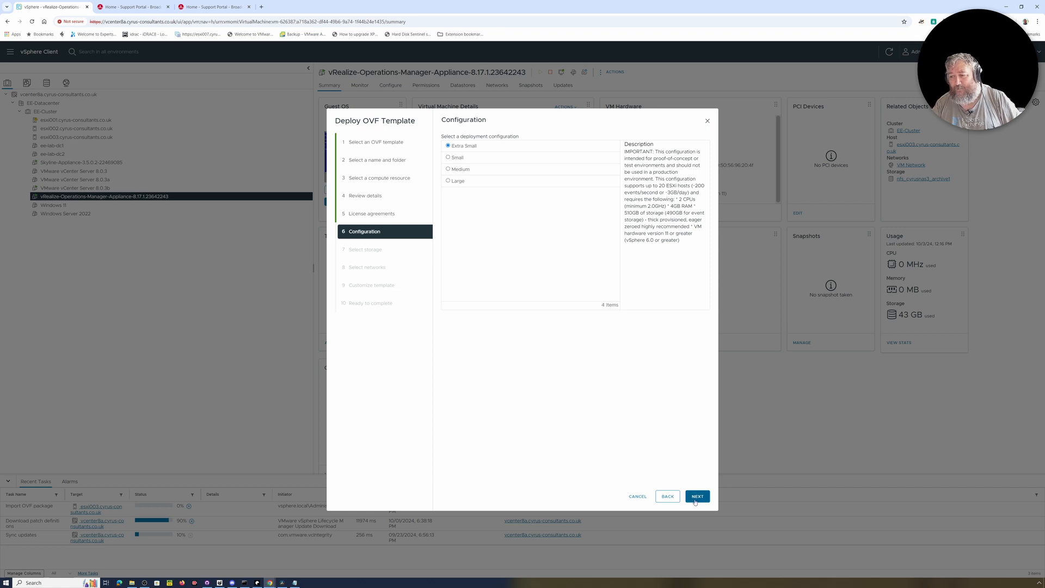
click(697, 497)
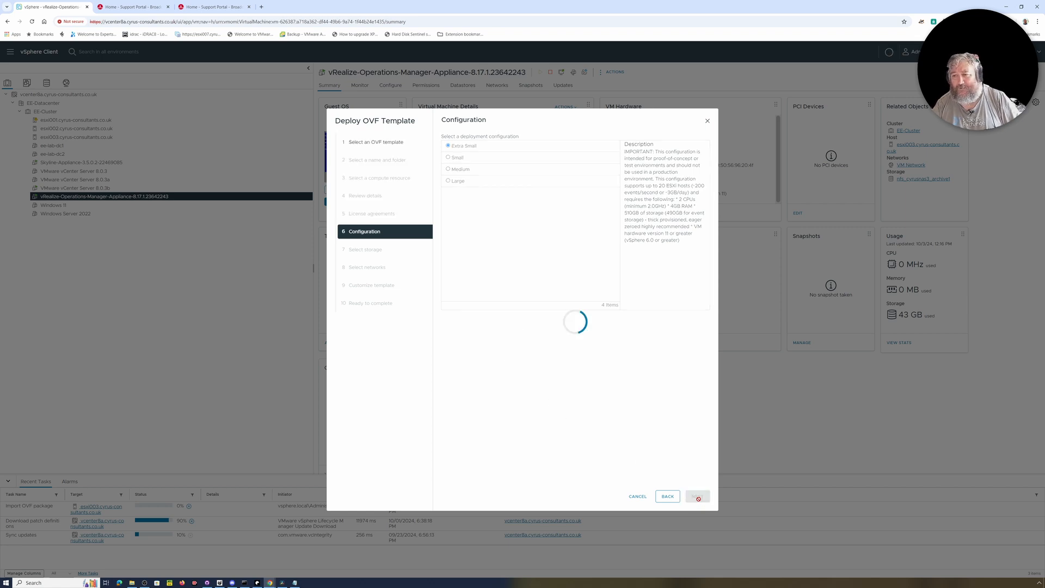
click(697, 496)
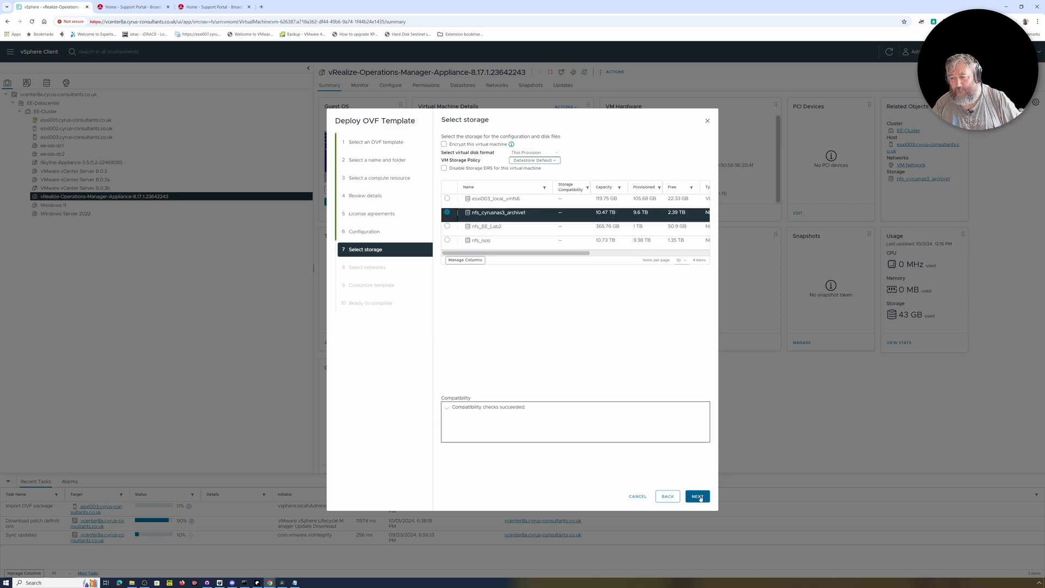
- Accept the storage and keep VM Network with IPv4, reaching Customize template
click(696, 497)
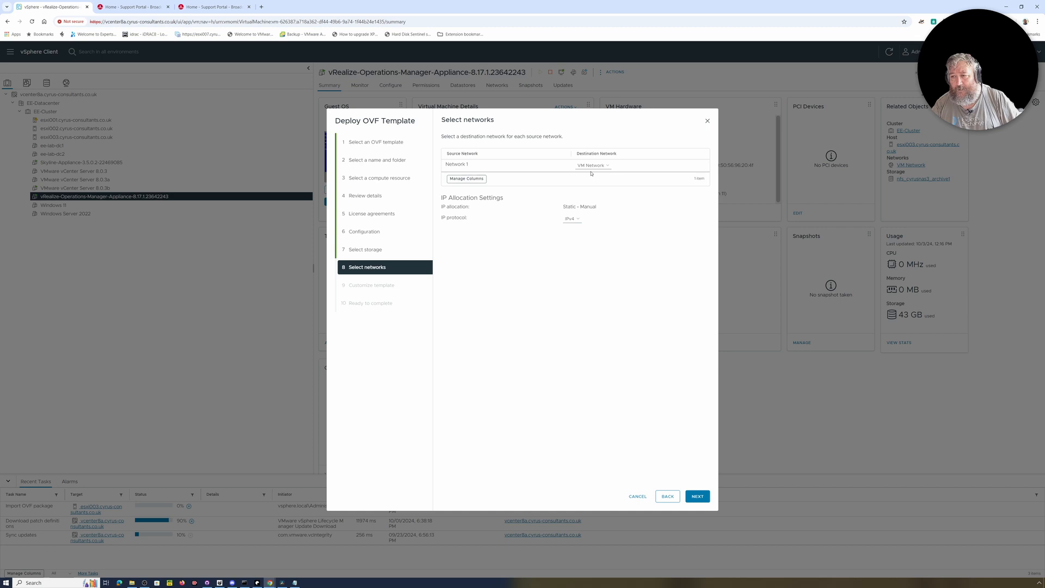
mouse_move(585, 193)
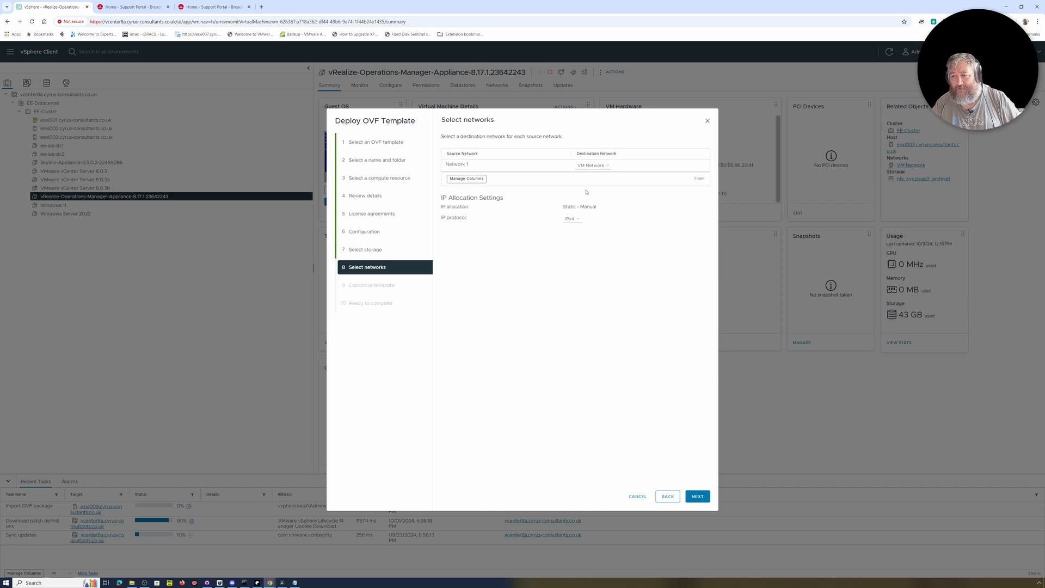
mouse_move(601, 405)
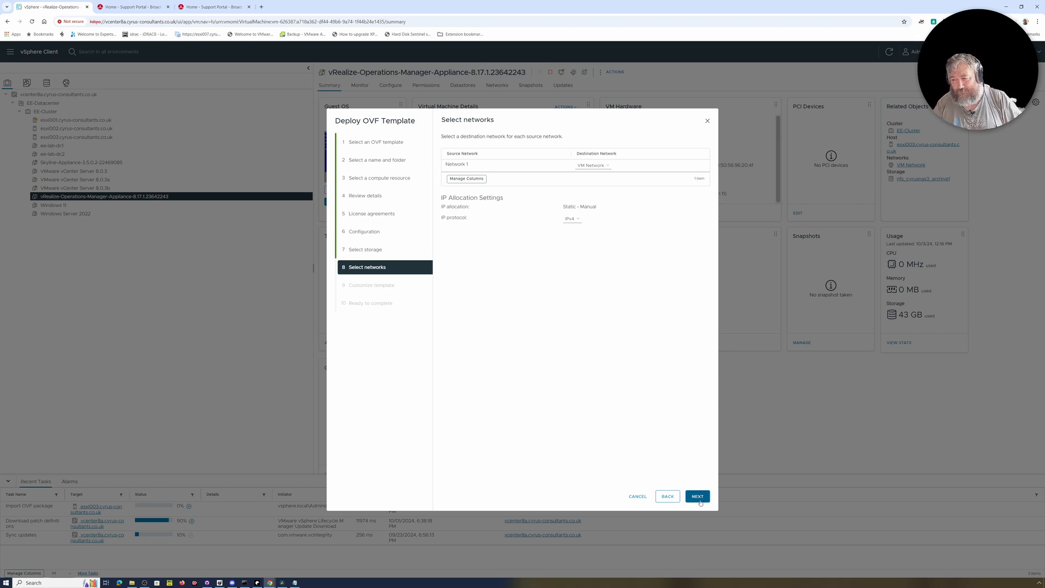
click(696, 497)
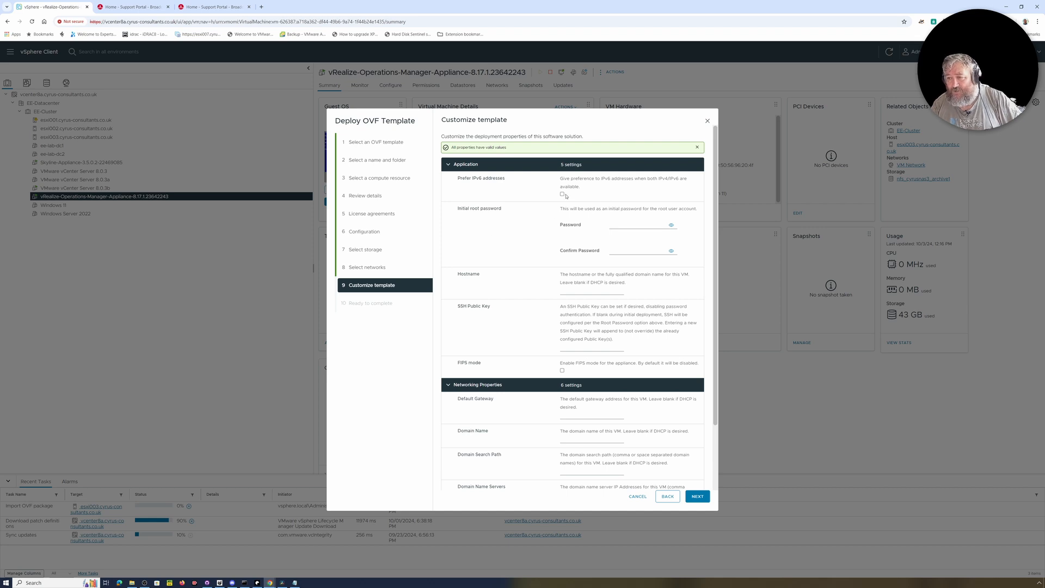
- Set and confirm the root password, enter hostname 'aria', and reach Ready to complete
click(630, 225)
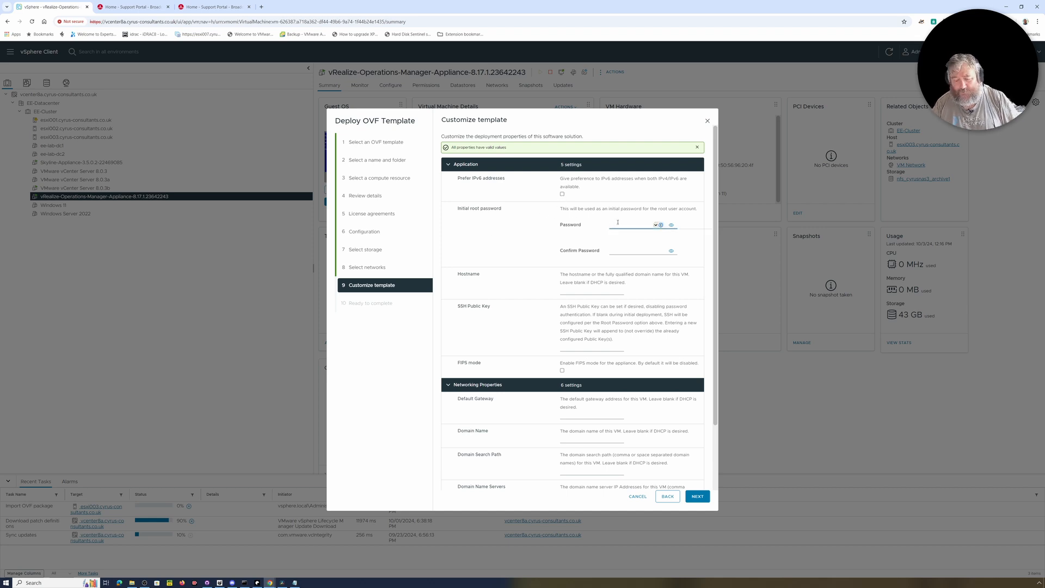
text(password)
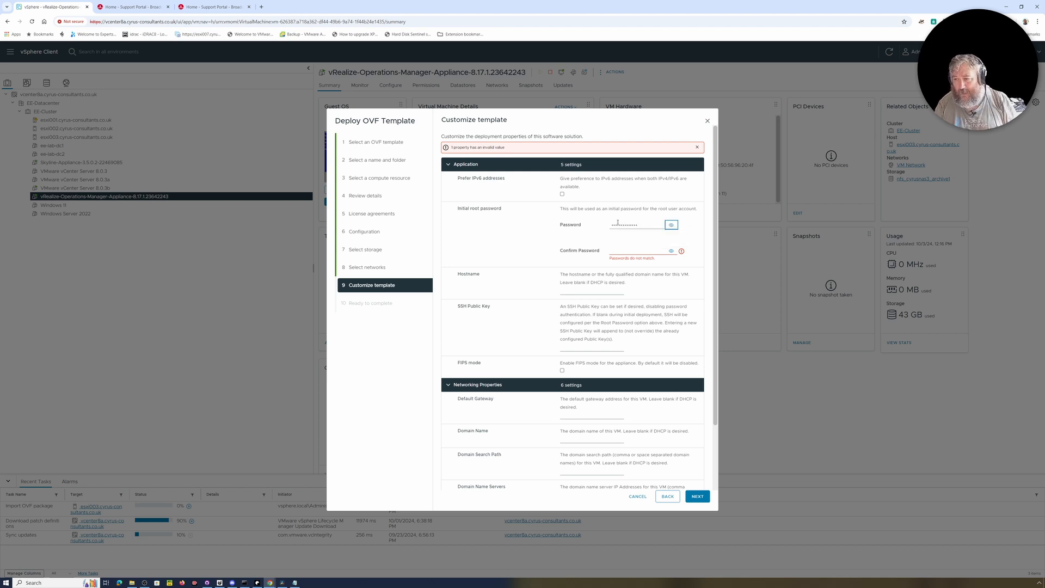
click(630, 251)
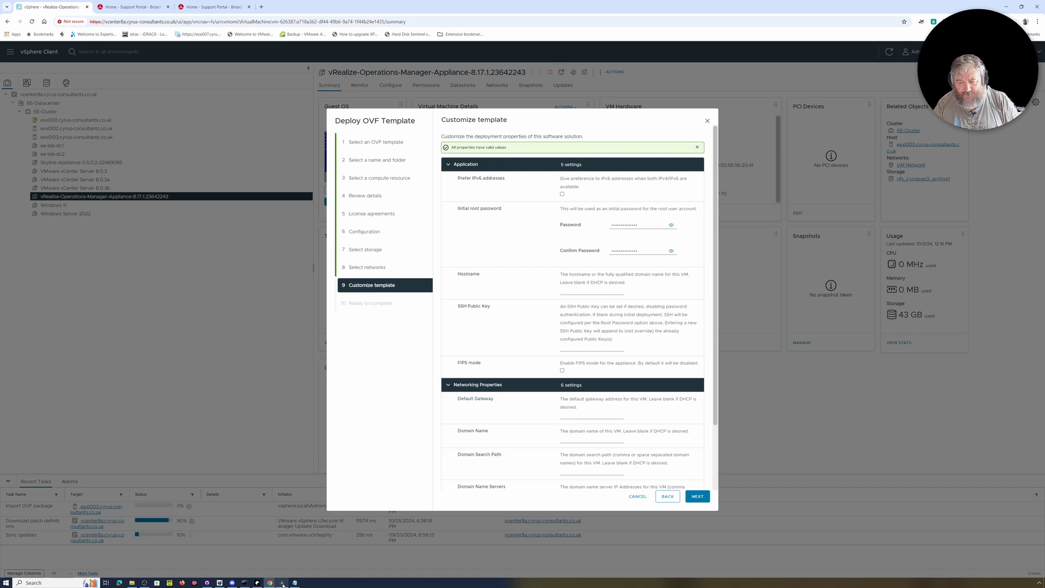
mouse_move(283, 583)
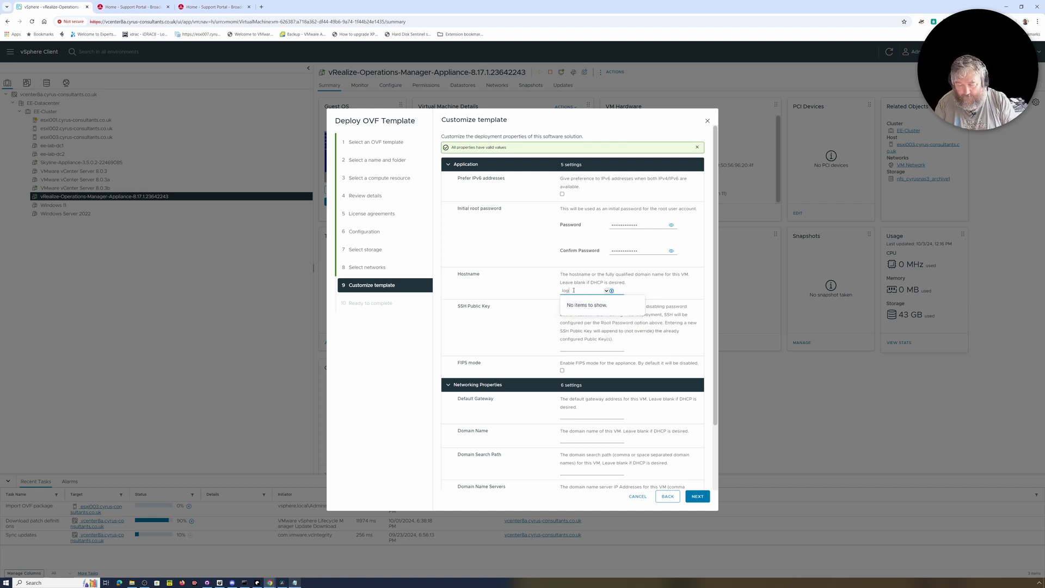
text(aria-)
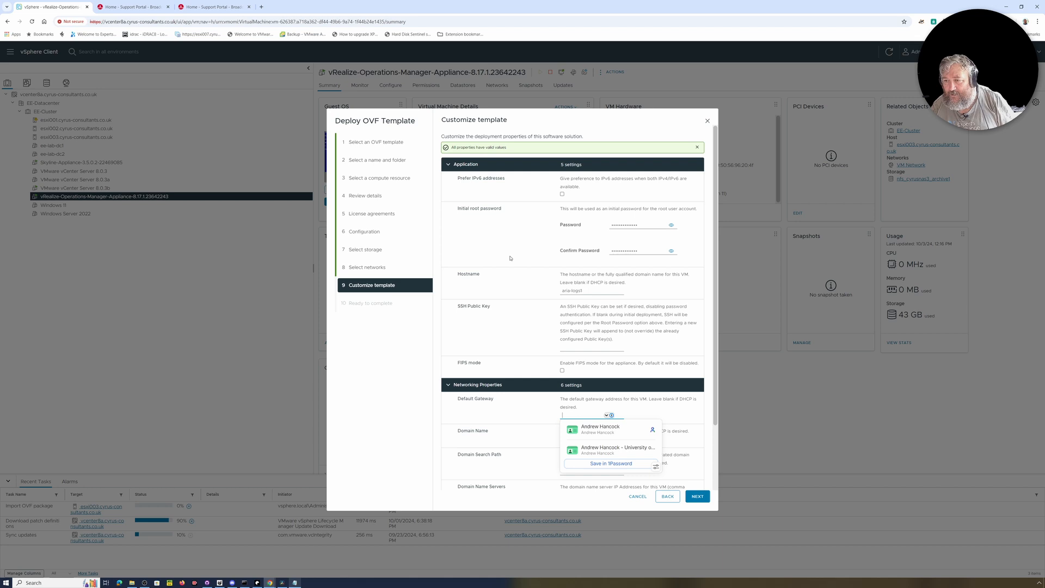
scroll(down, 3)
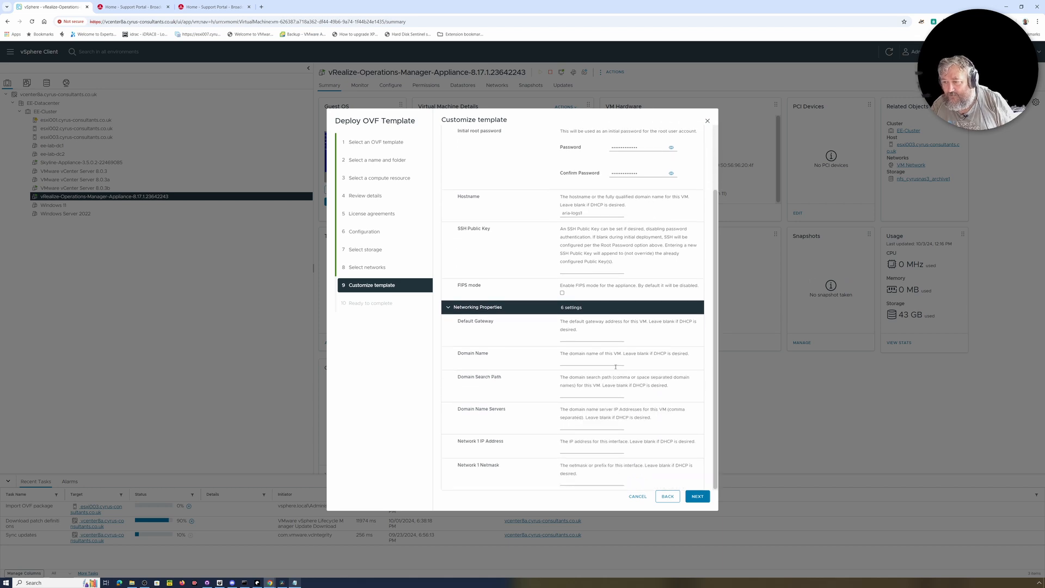
mouse_move(690, 328)
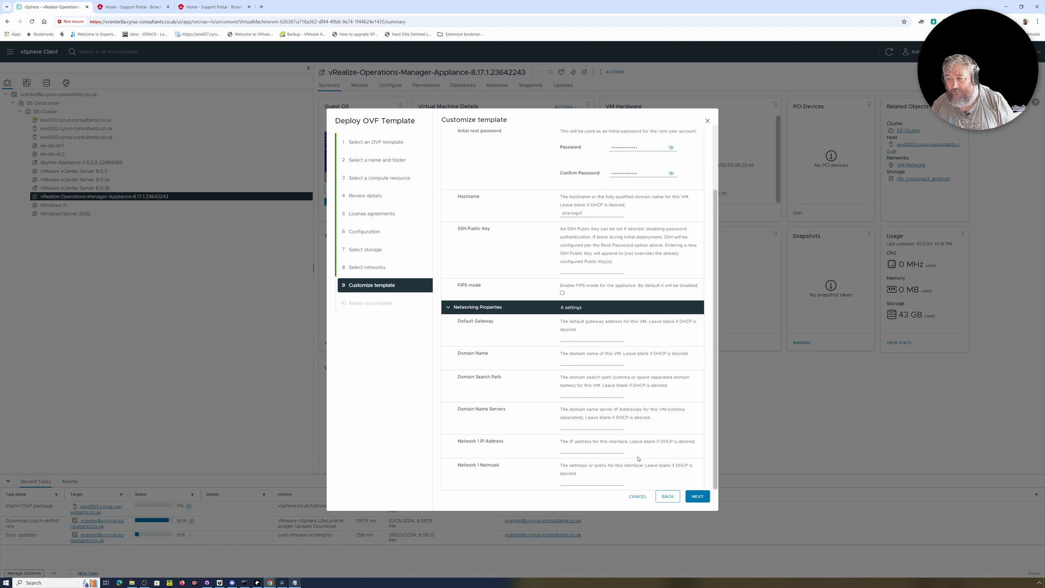
click(696, 497)
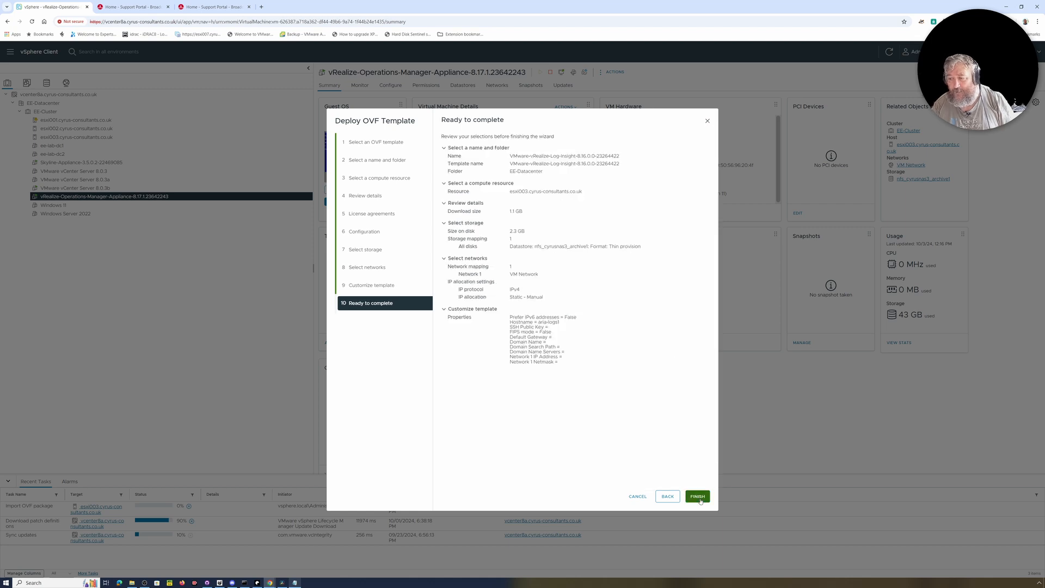
- Finish the wizard to submit the deployment, then start a new browser tab after it fails
click(697, 496)
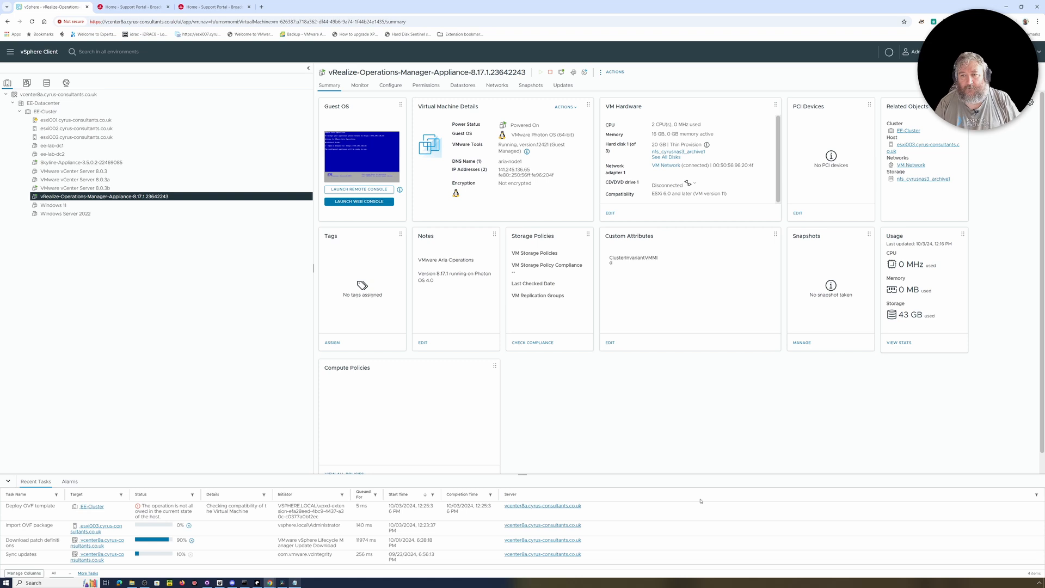
mouse_move(217, 398)
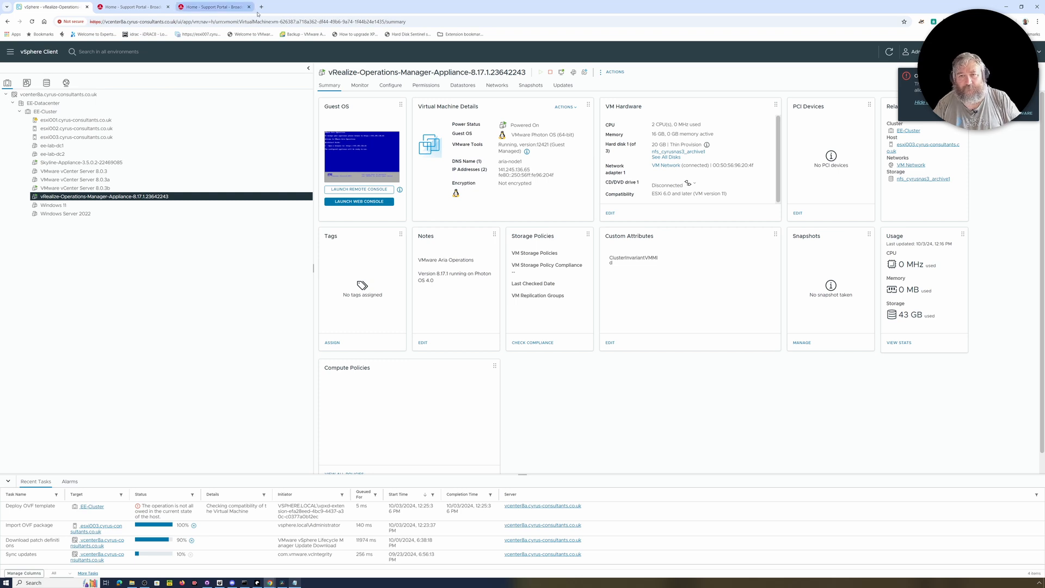
click(342, 6)
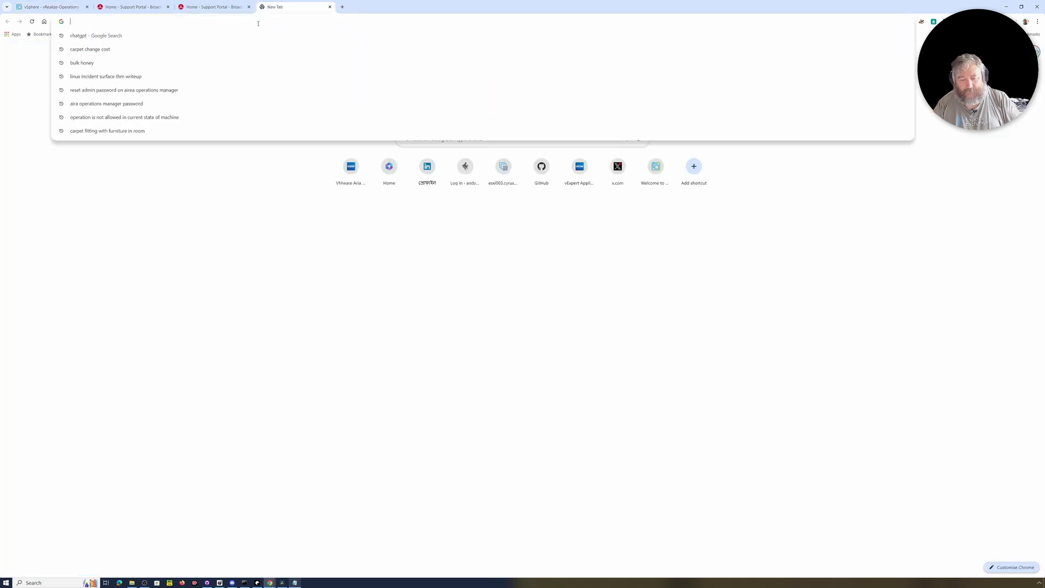
- Browse to esxi001.cyrus-consultants.co.uk, log in, and start Create / Register VM from Virtual Machines
text(esxi001.cyrus-consultants.co.uk/ui/#/login)
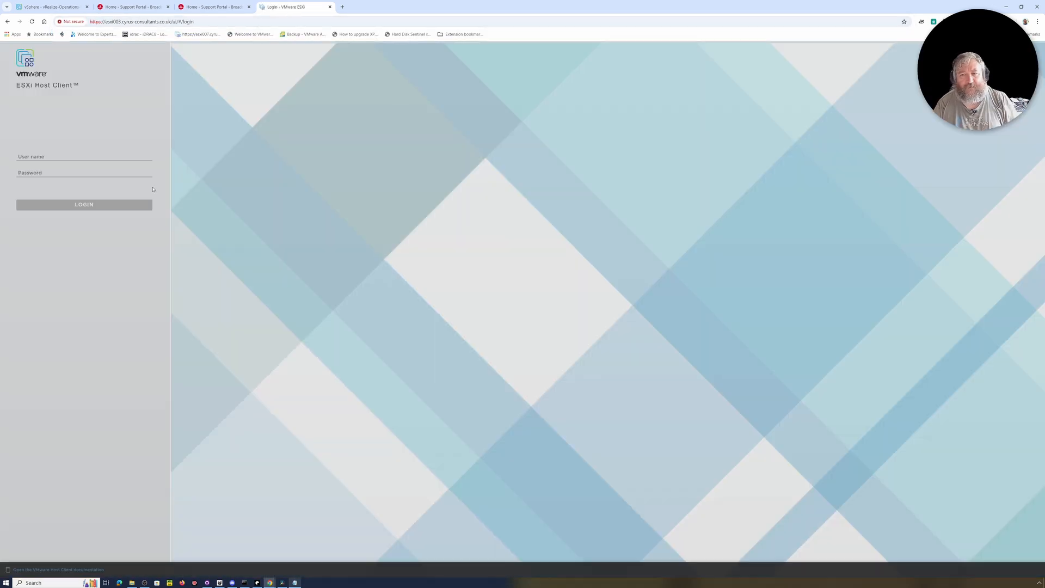
click(83, 156)
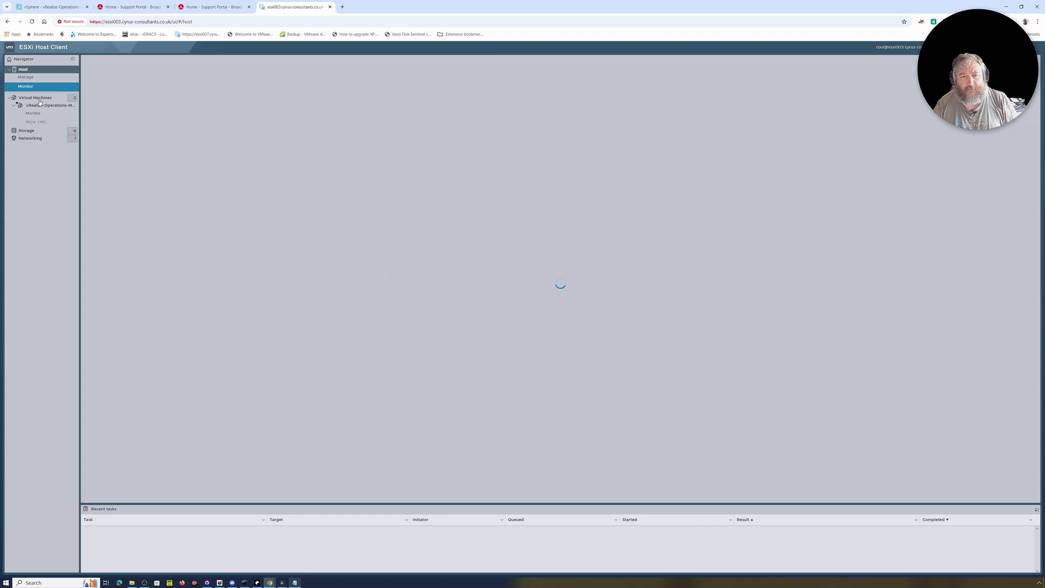
click(35, 96)
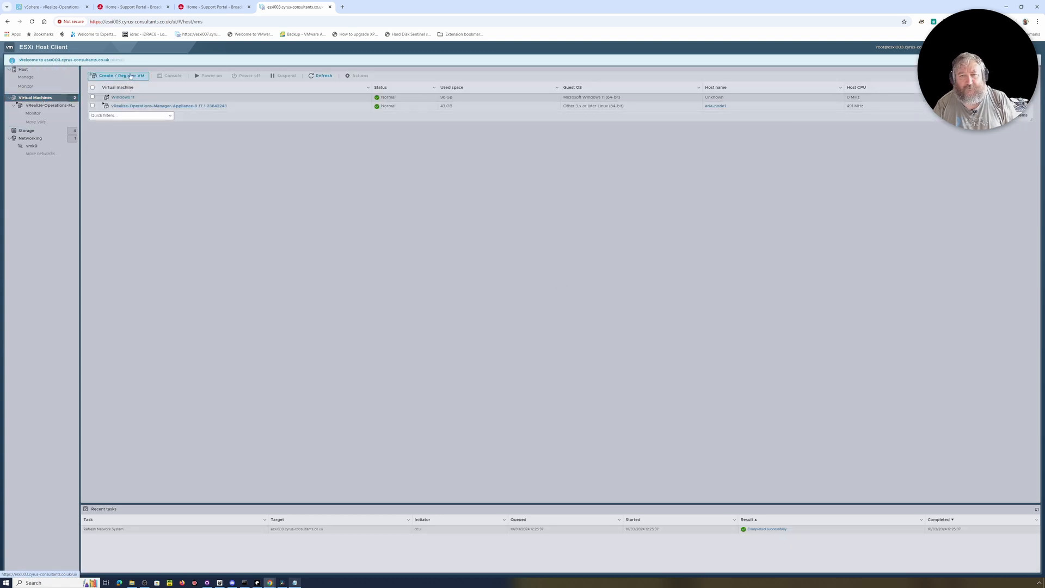
click(120, 75)
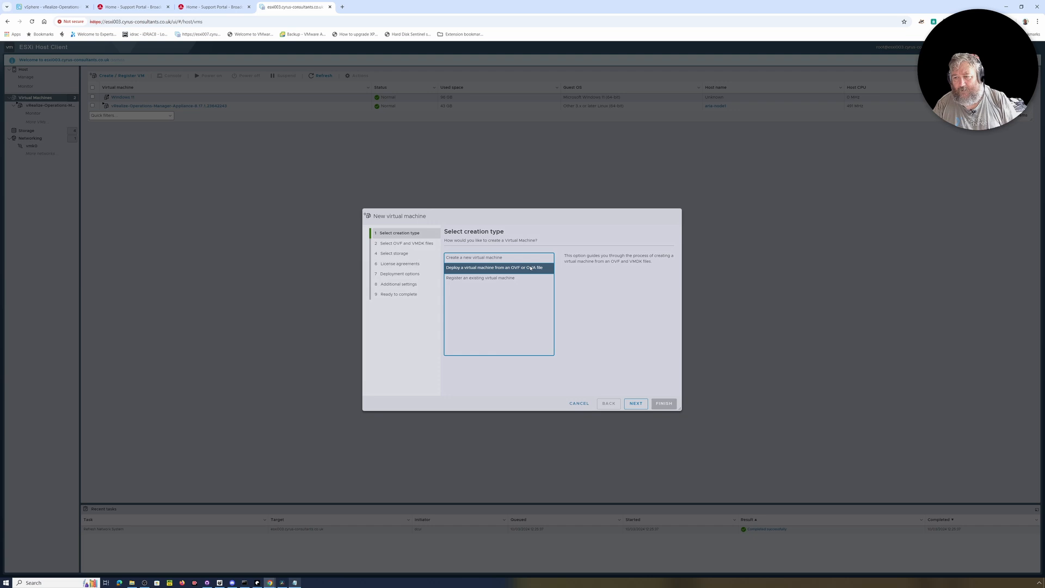
- Deploy the Log Insight OVA as an Extra Small, thin-provisioned VM and reach additional settings
click(635, 402)
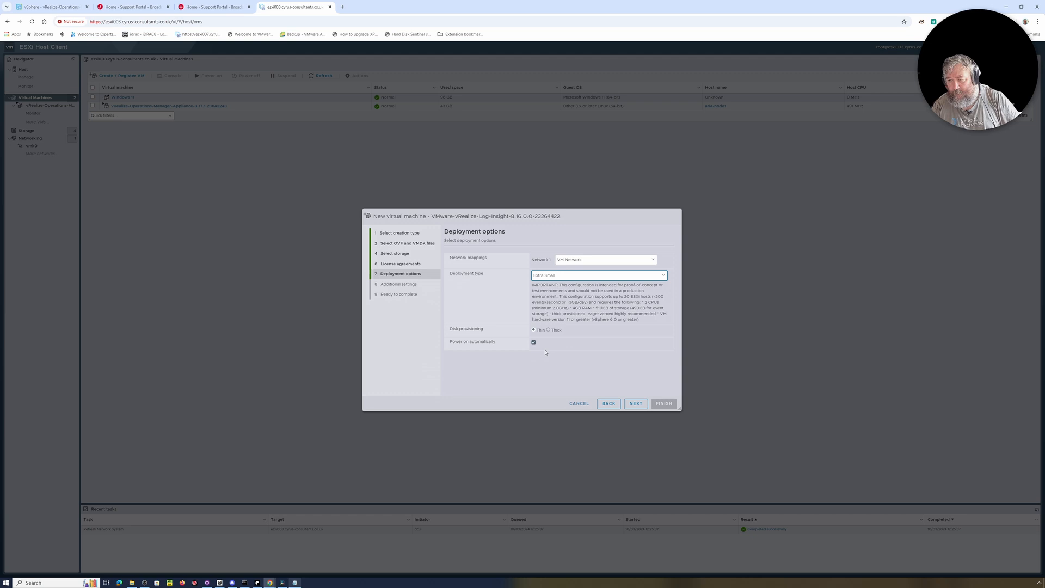
click(635, 402)
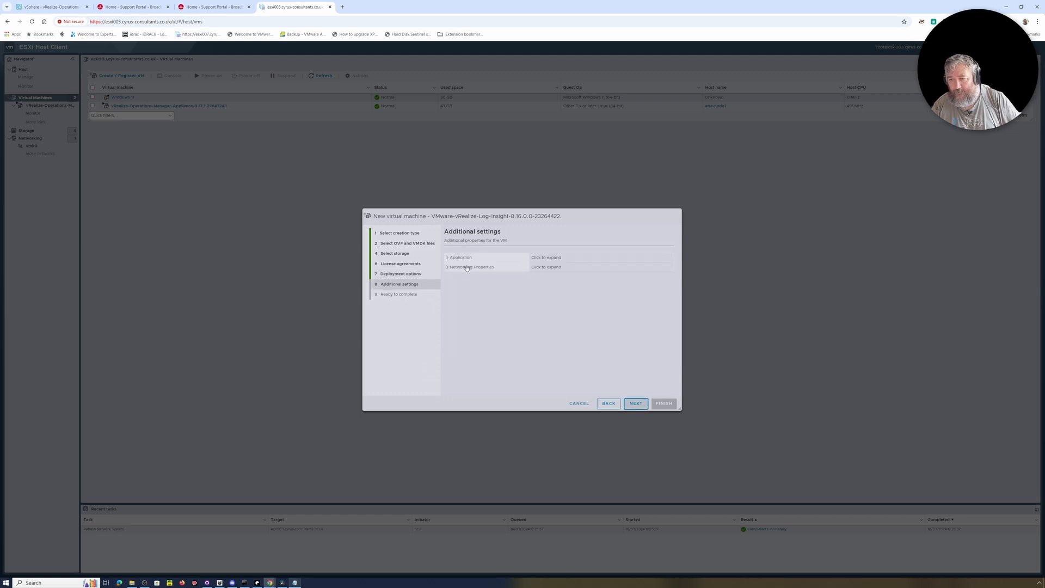
- Set the root password under Application and hostname 'ana-id' under Networking Properties
click(447, 257)
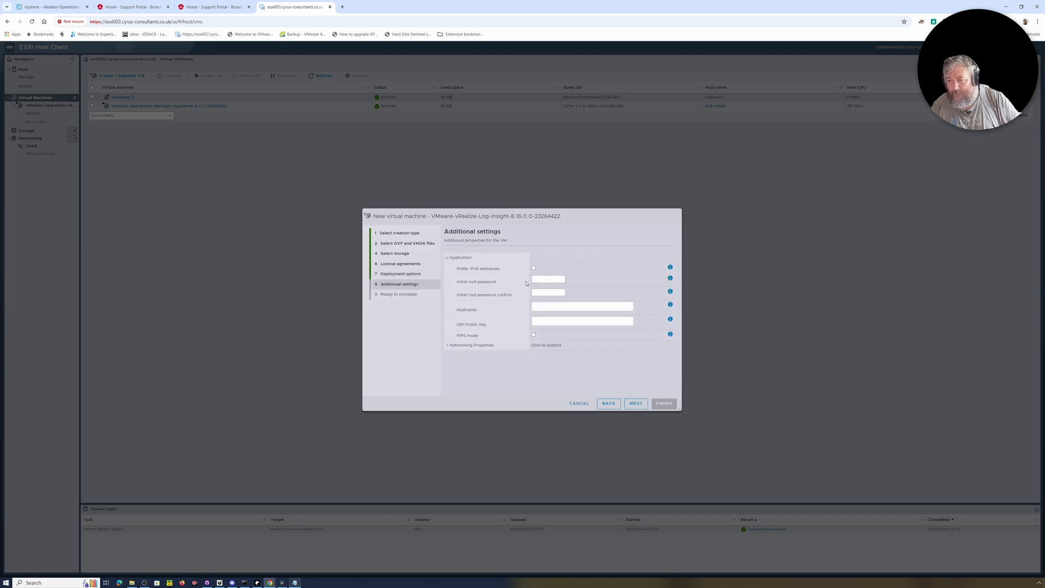
click(547, 278)
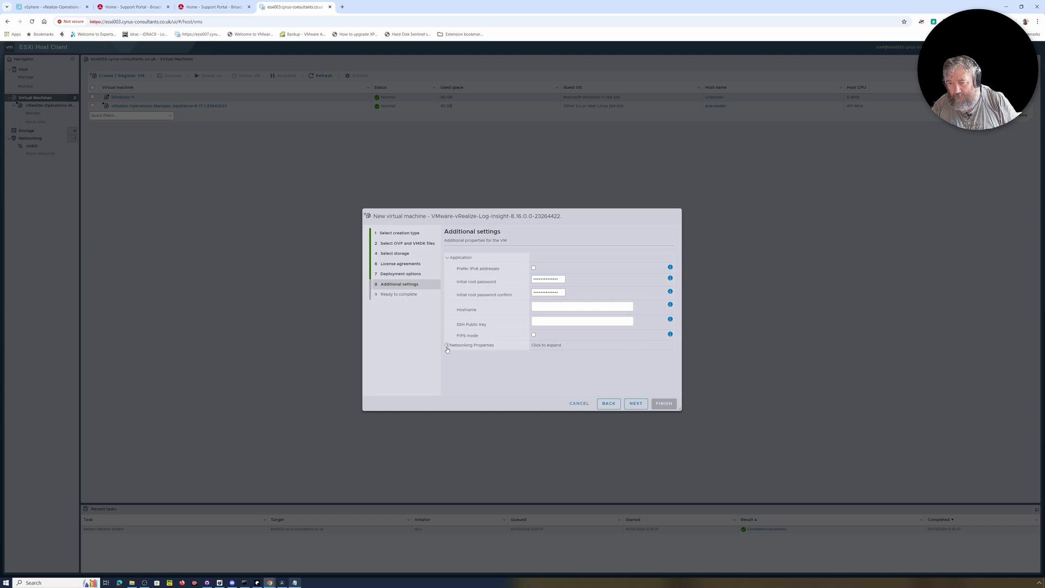
click(446, 345)
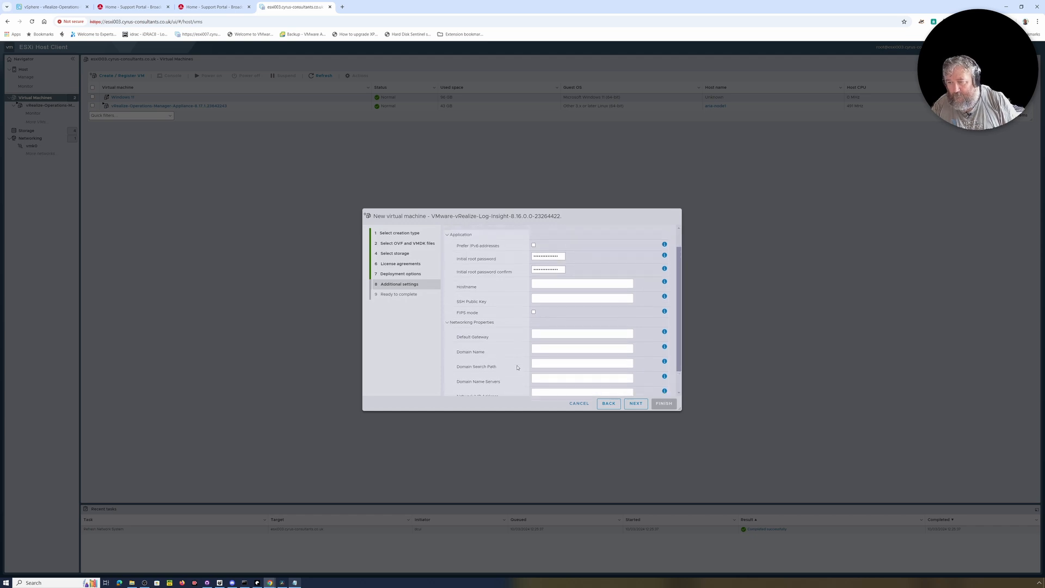
scroll(down, 3)
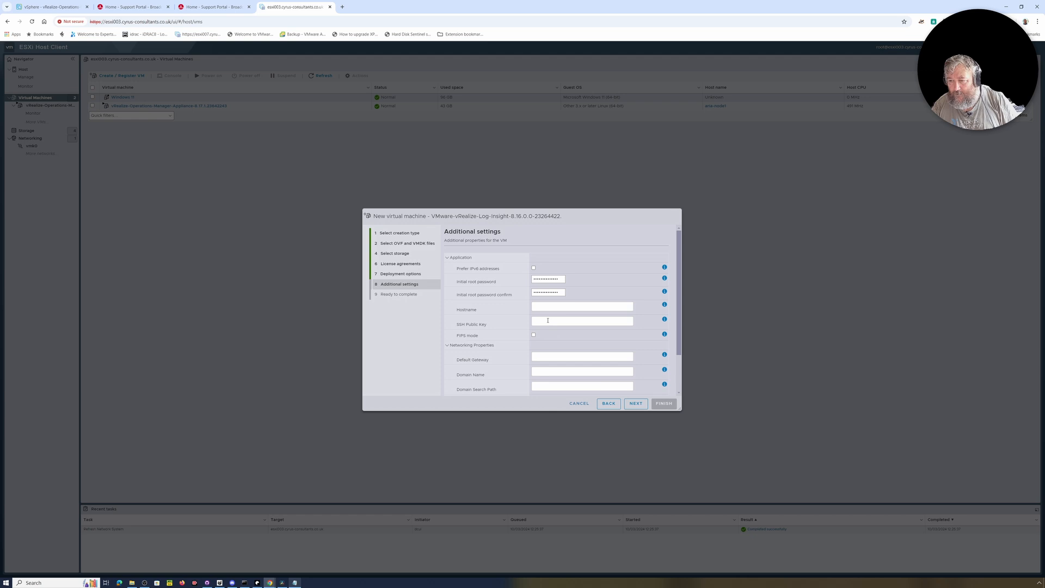
click(581, 306)
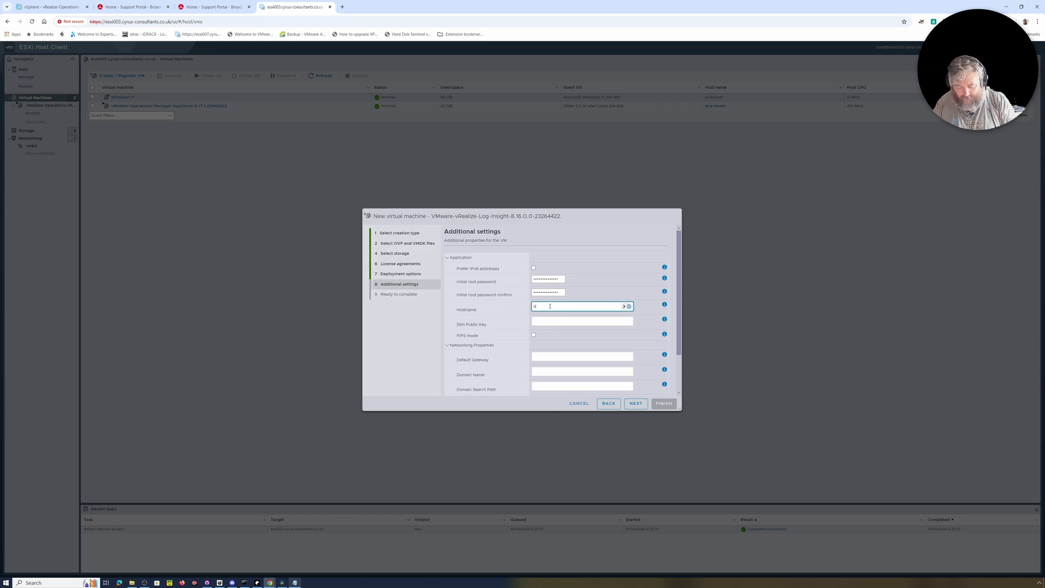
text(ana-id)
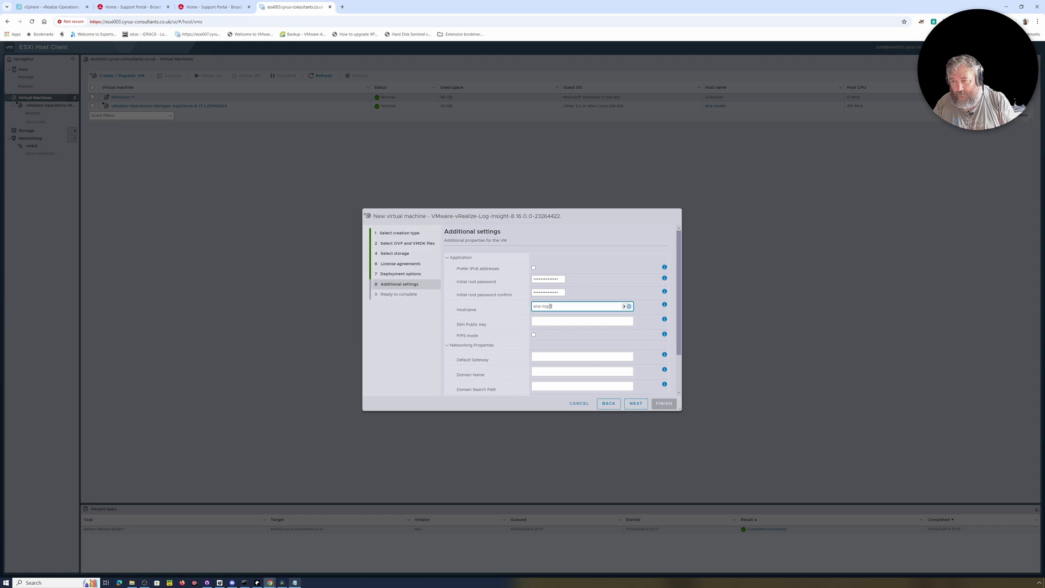
scroll(down, 3)
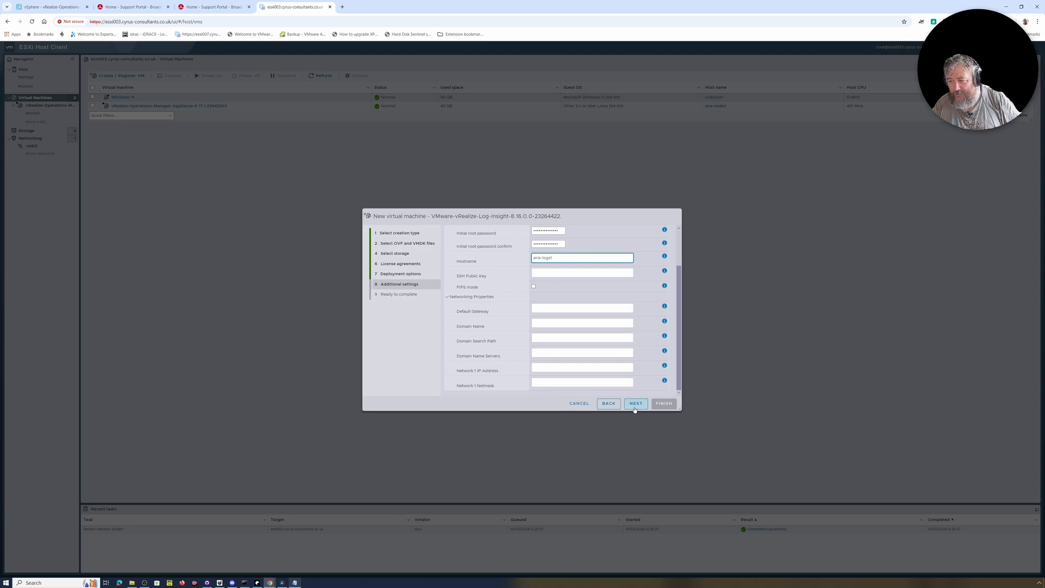
- Review the settings and finish the wizard to create the VM
click(634, 403)
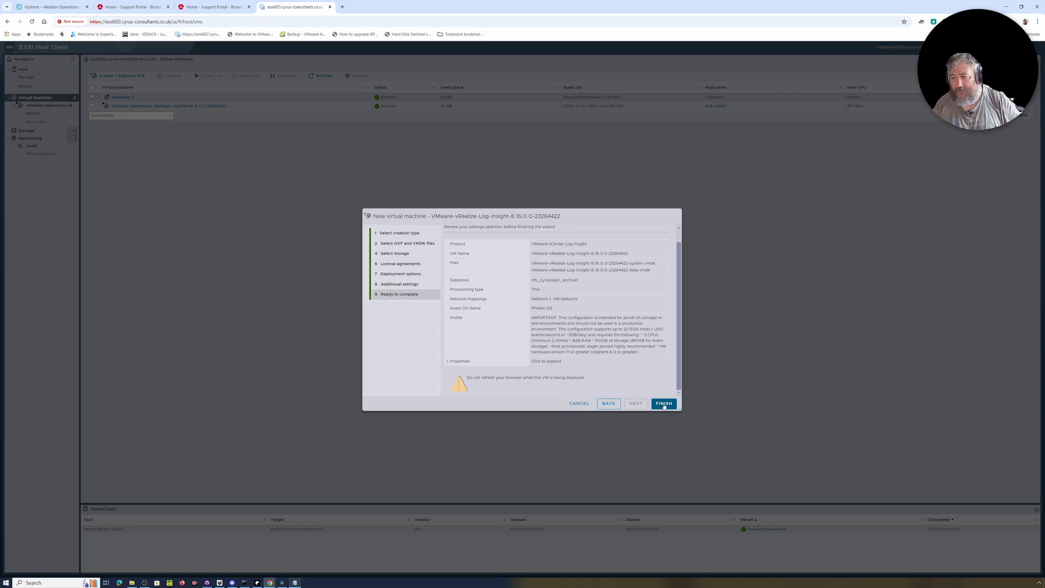
click(663, 402)
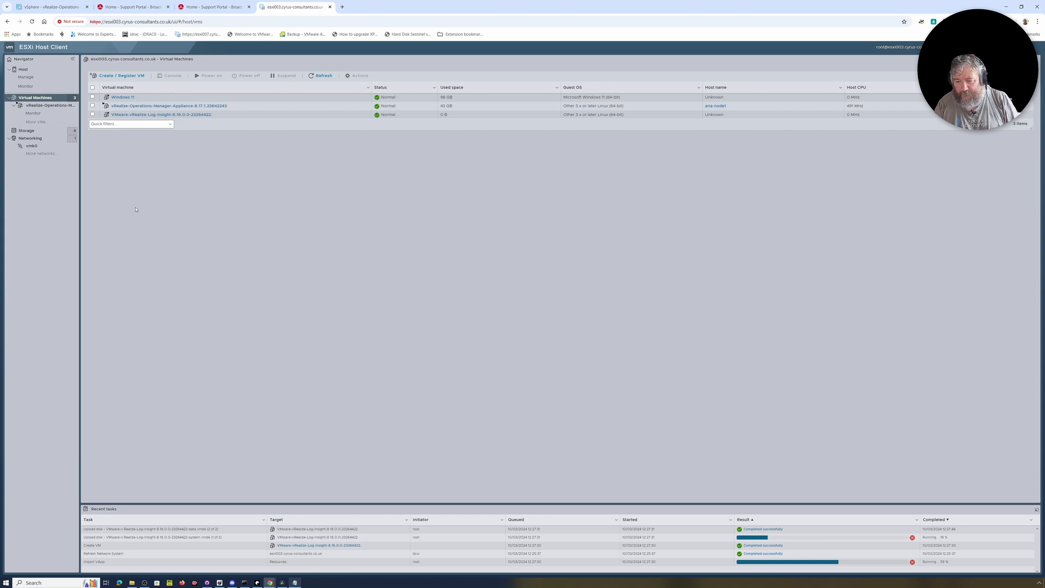
mouse_move(147, 381)
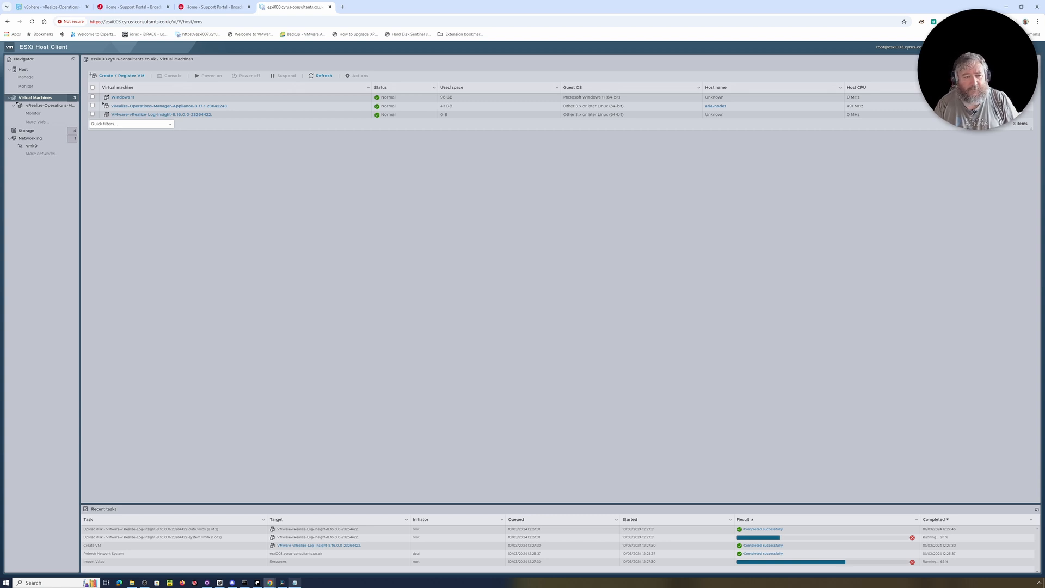
- Switch back to the vSphere Client browser tab after the import tasks run
click(50, 6)
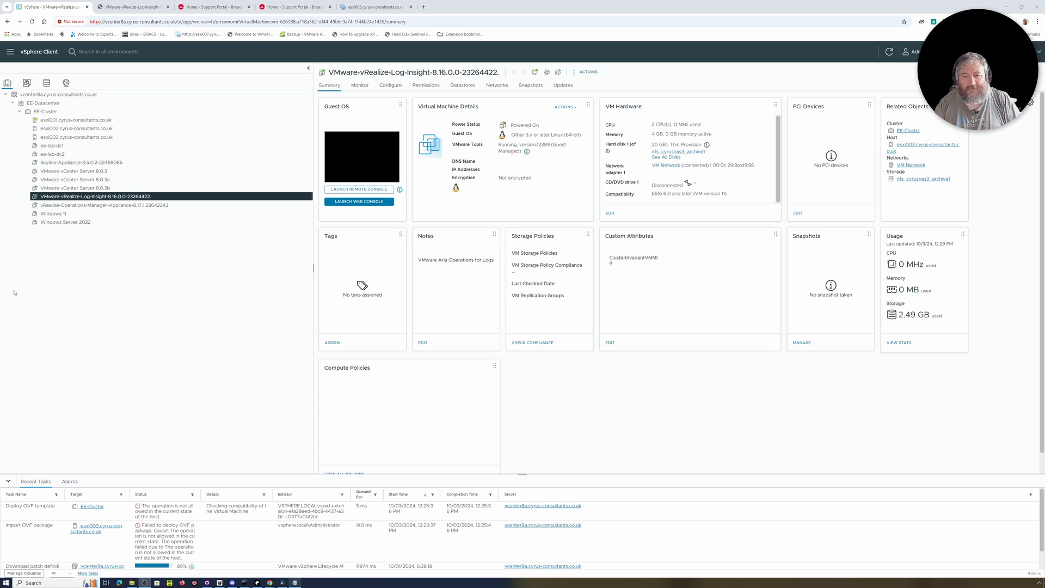
mouse_move(353, 213)
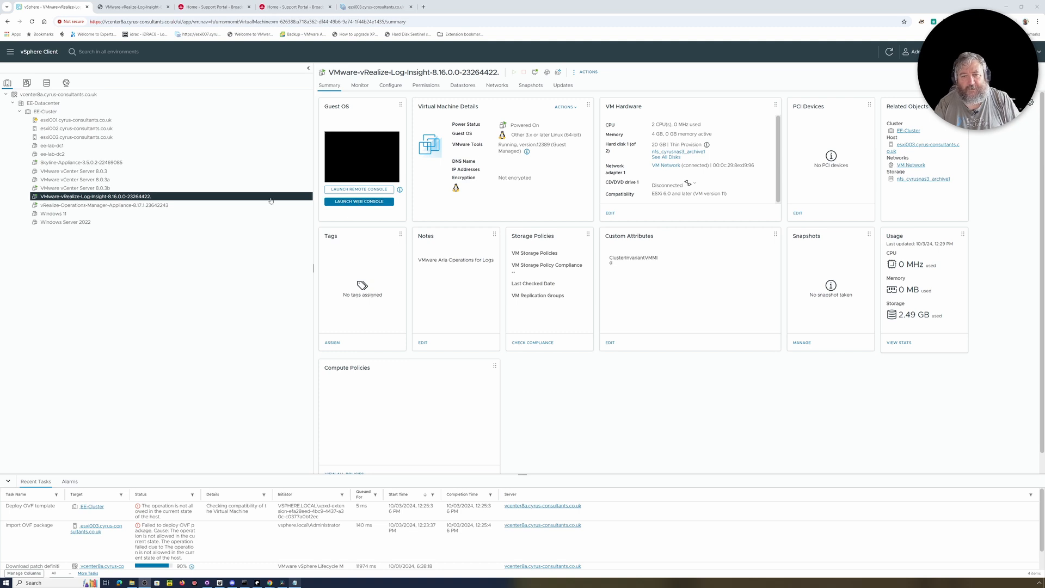
- Select the VMware-vRealize-Log-Insight VM and launch its web console
click(358, 202)
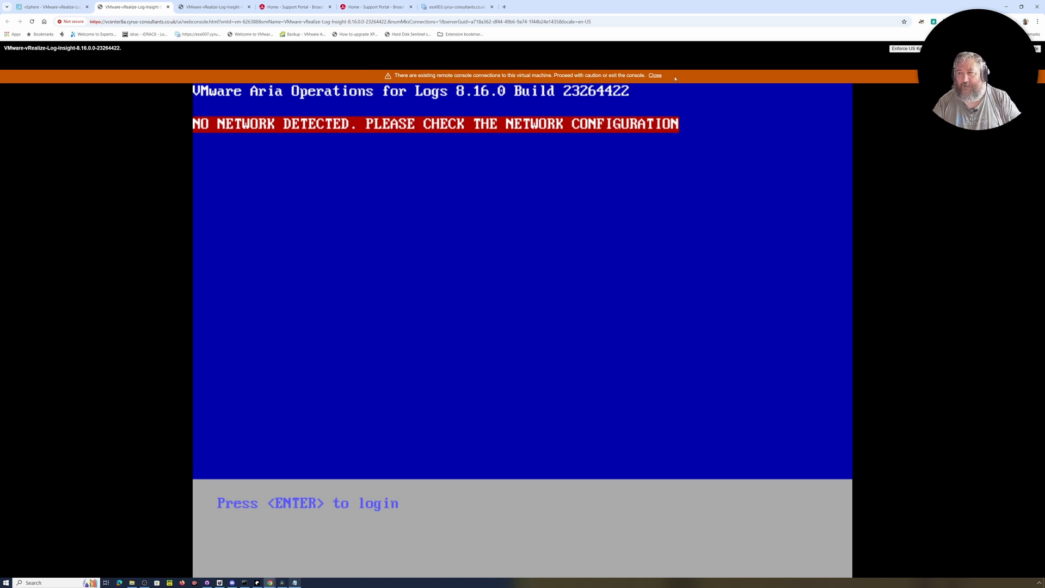
- Dismiss the remote connections warning and return to the Log Insight VM summary in vSphere Client
click(654, 75)
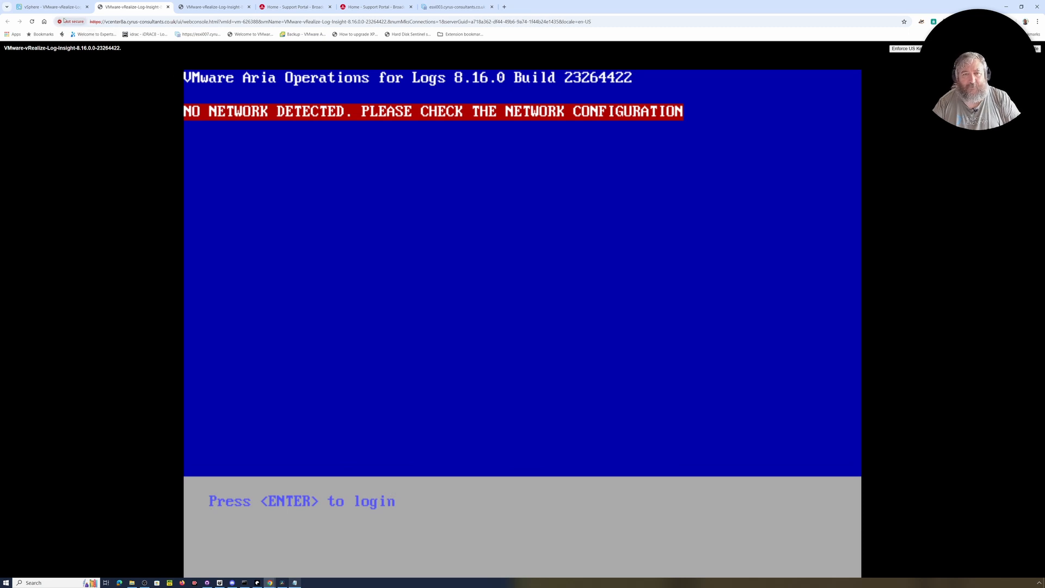
click(50, 6)
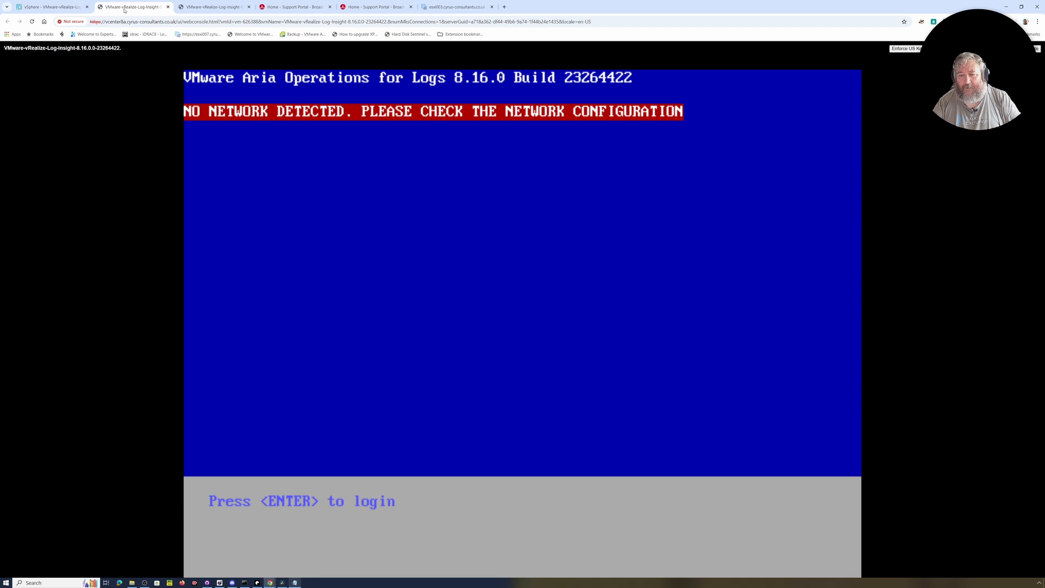
click(50, 7)
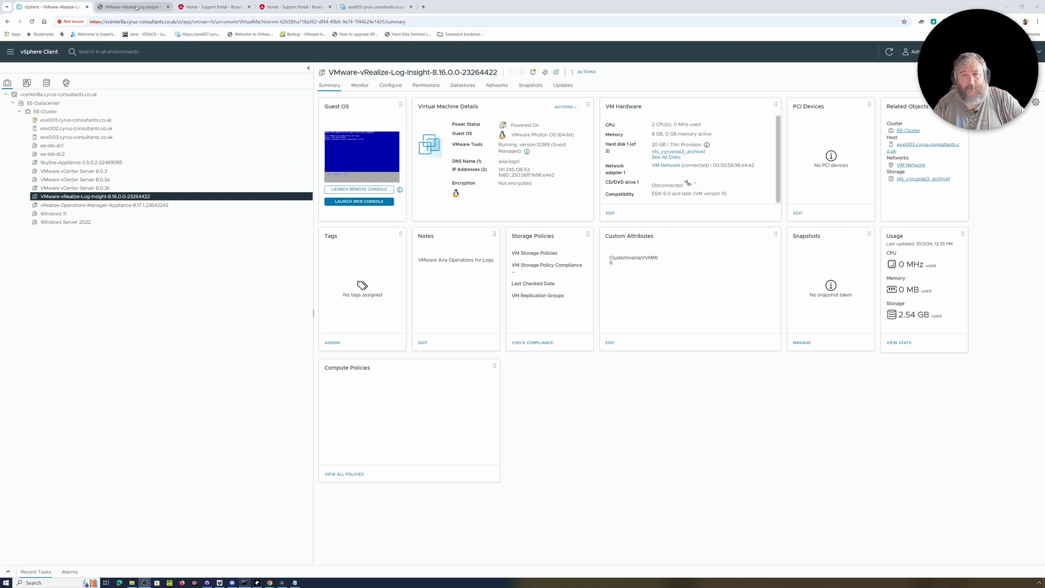
click(358, 202)
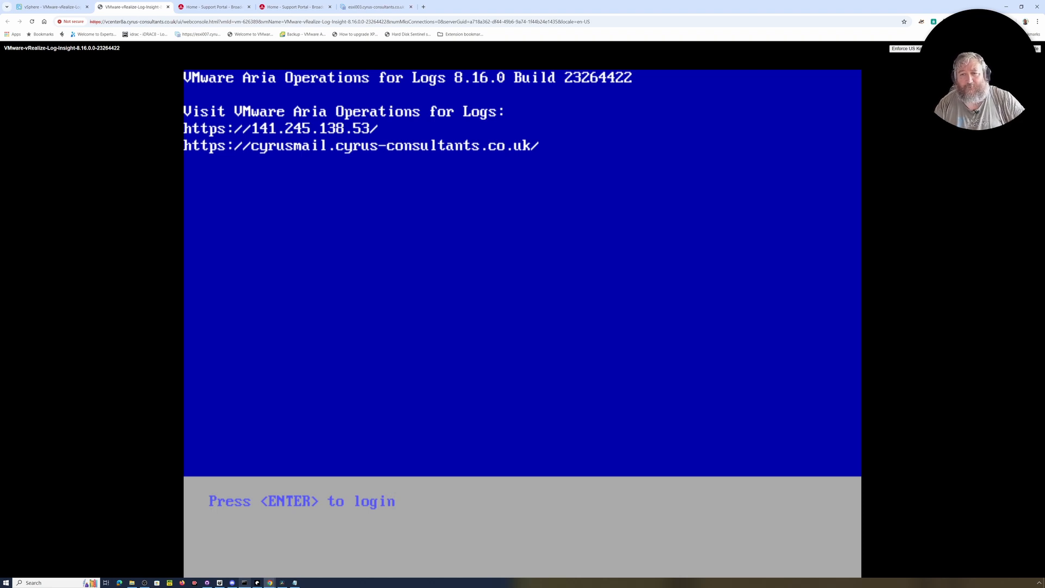
click(50, 7)
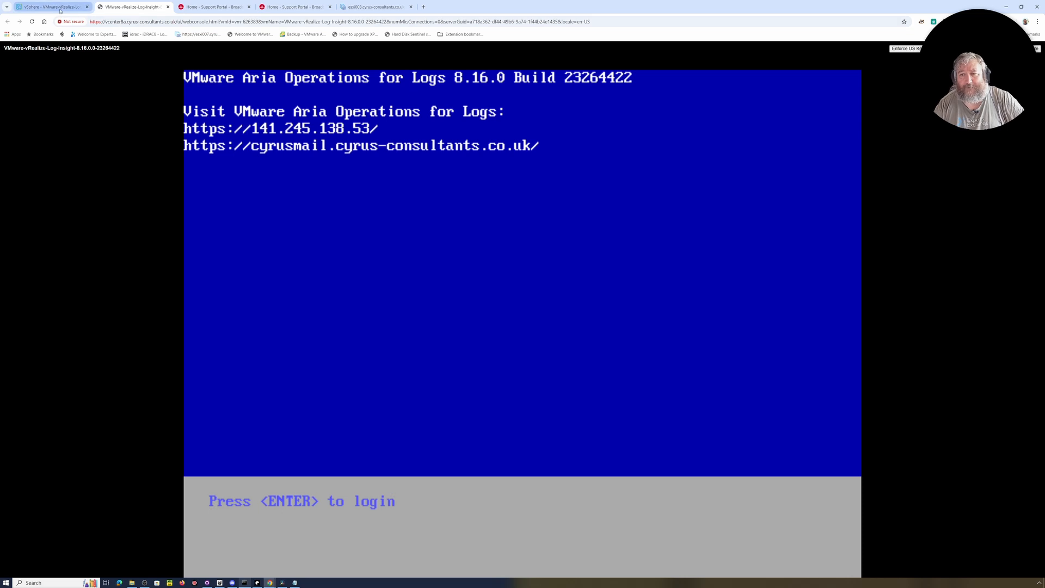
mouse_move(50, 6)
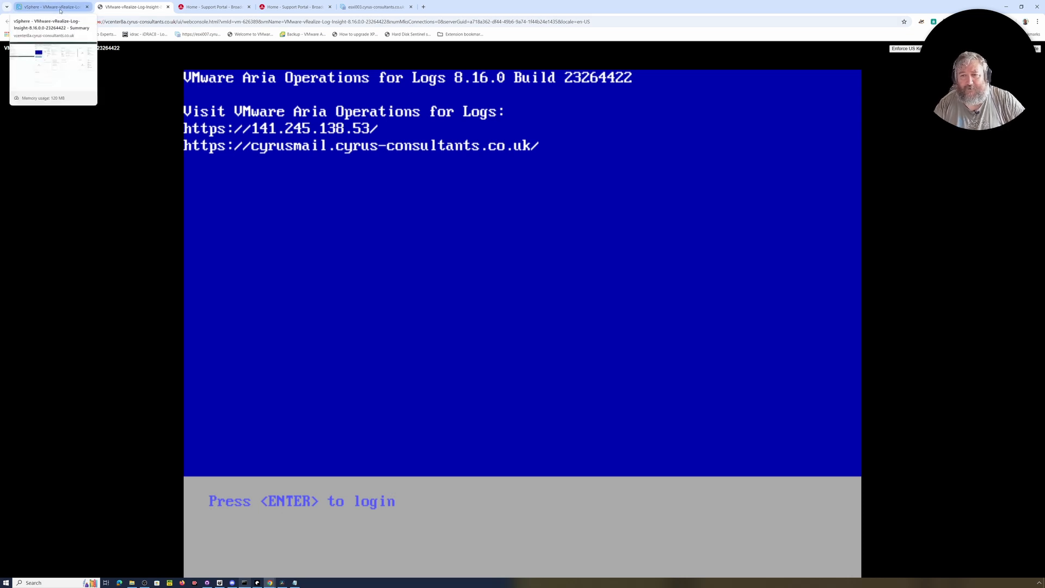
click(50, 6)
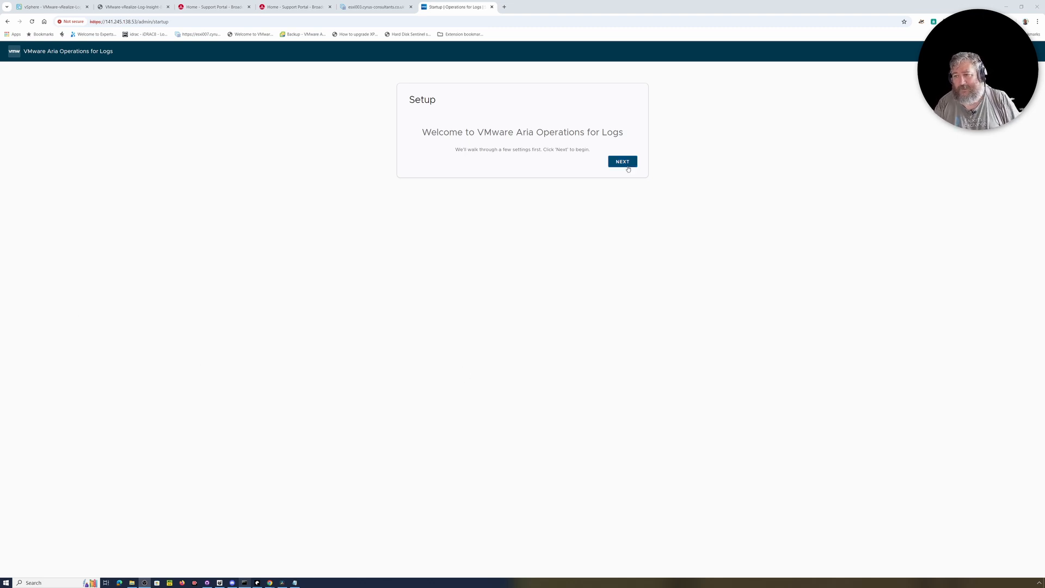
- Proceed past the welcome page and choose Start New Deployment
click(621, 161)
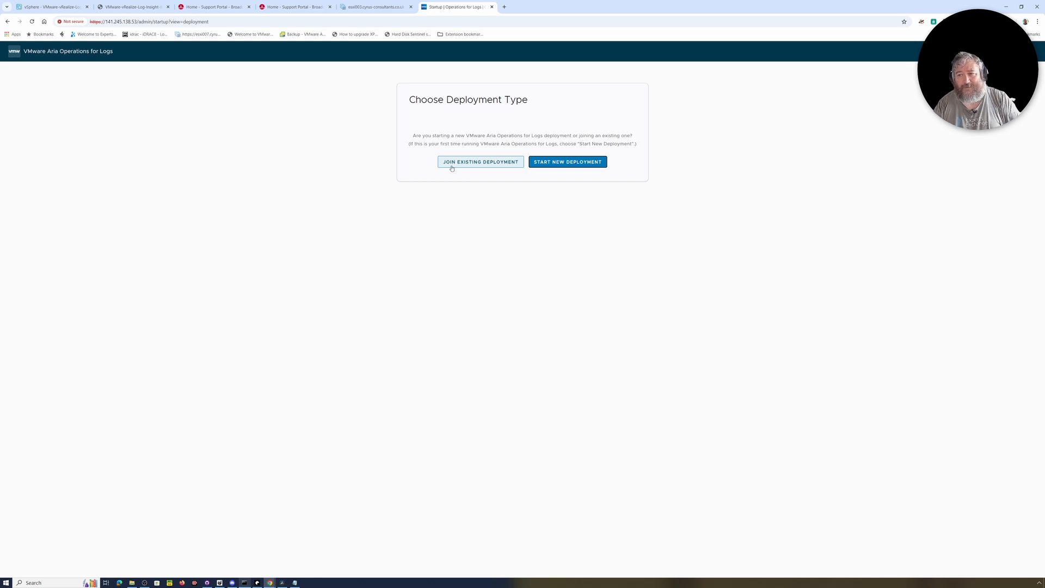
click(567, 161)
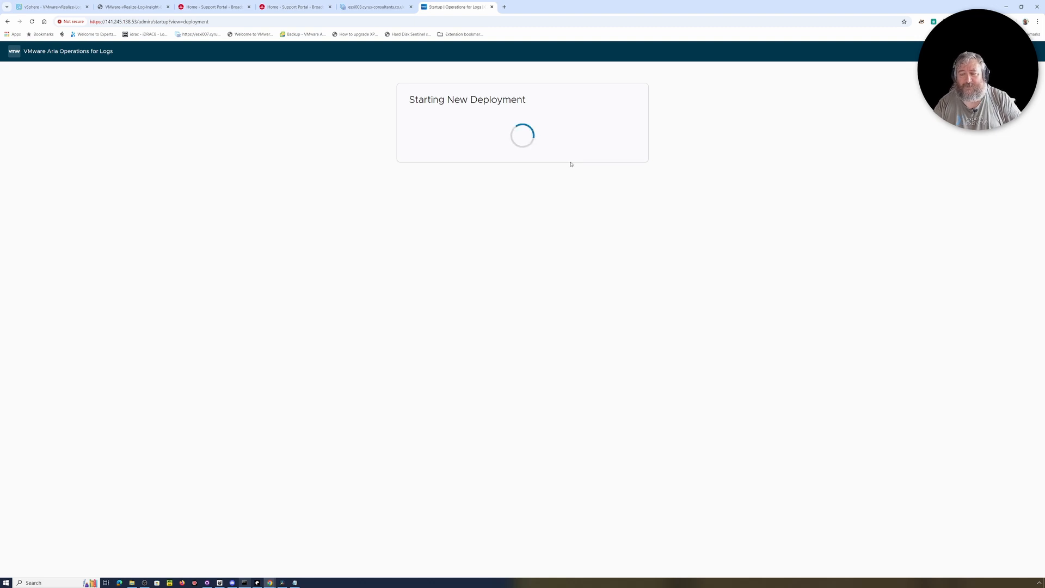
mouse_move(270, 333)
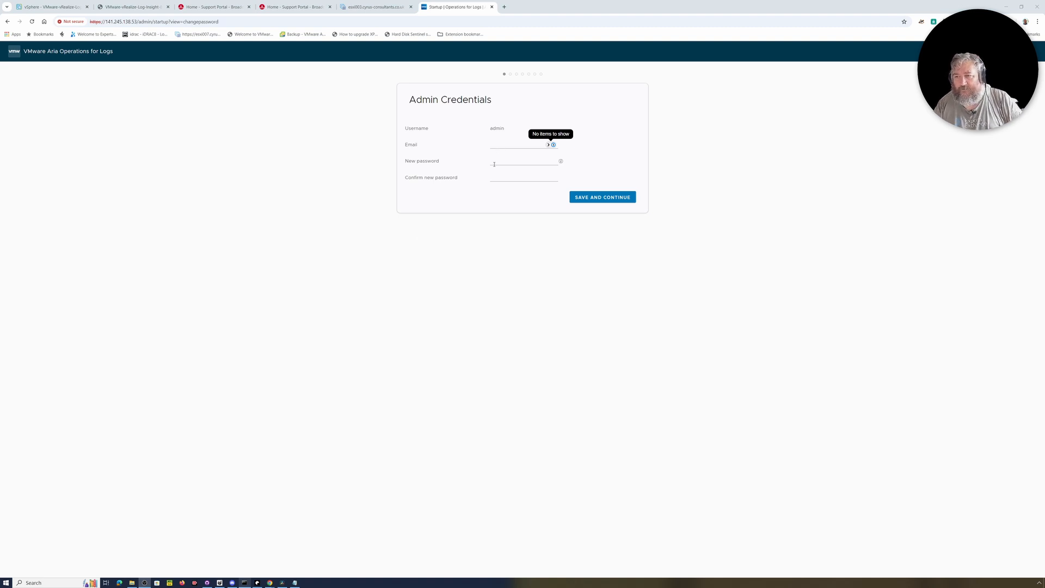
- Enter and confirm the new admin password, then save the Admin Credentials
click(524, 161)
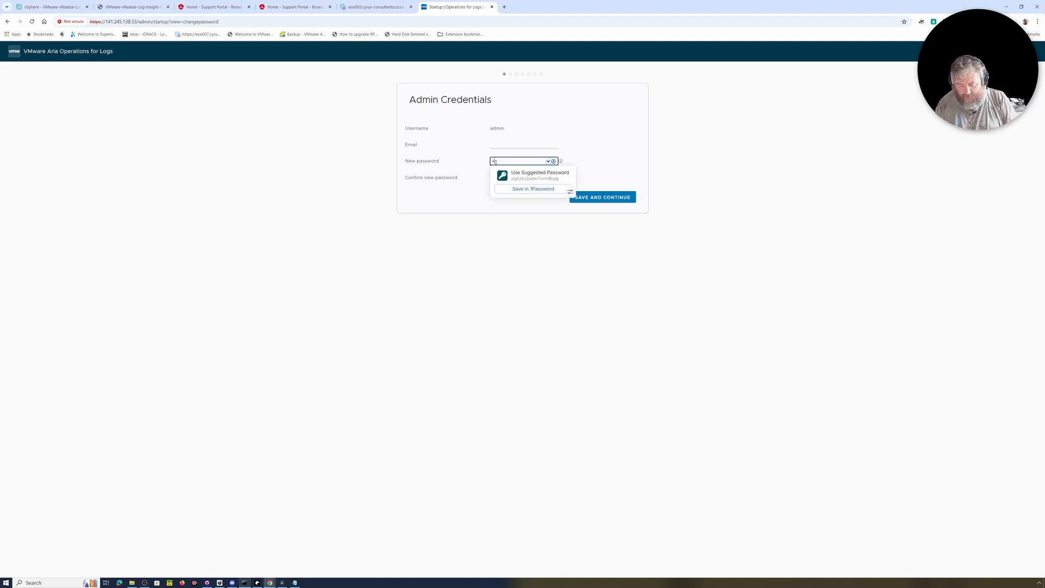
text(password)
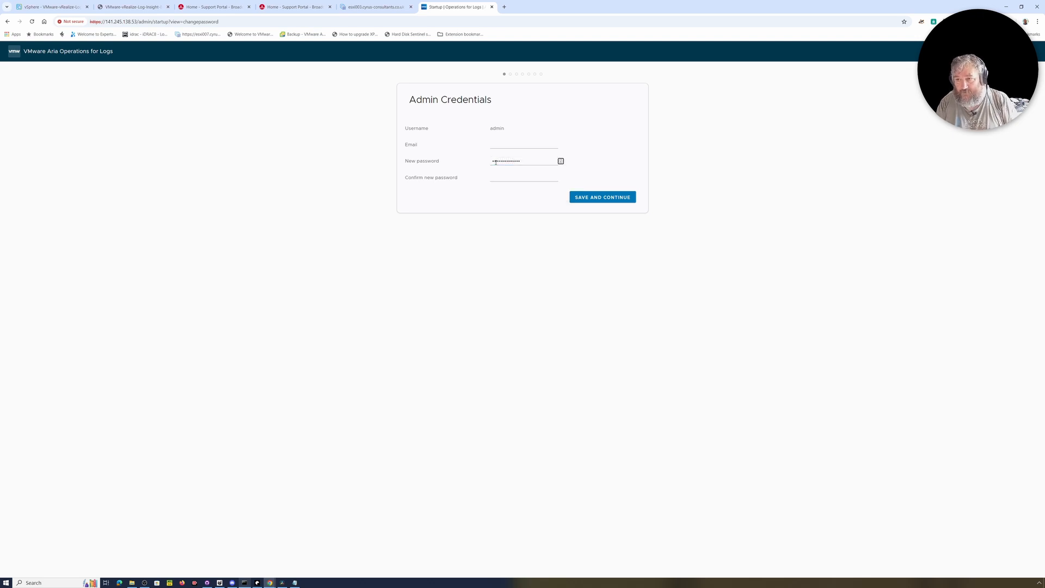
click(524, 177)
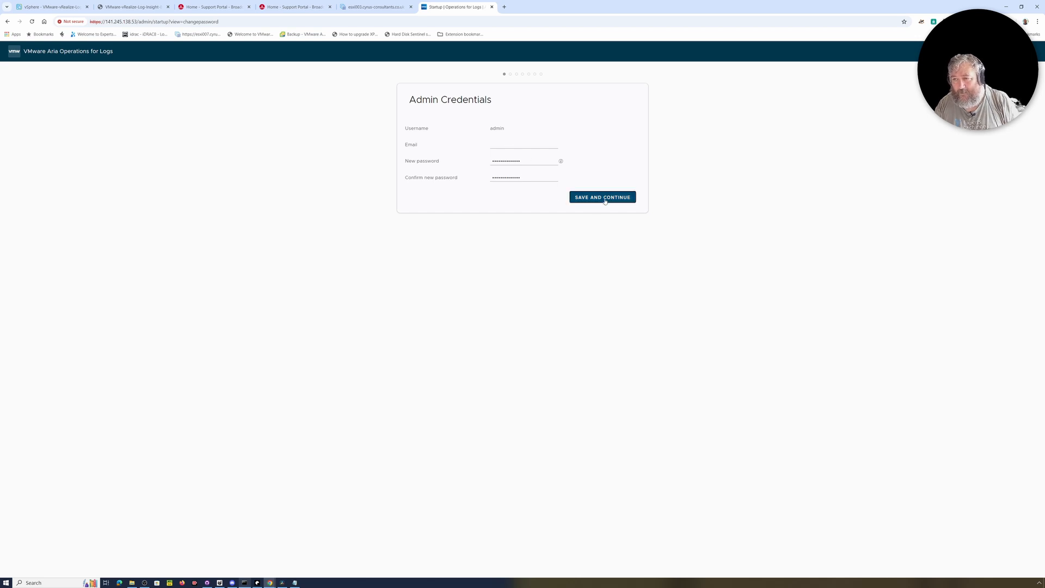
click(601, 197)
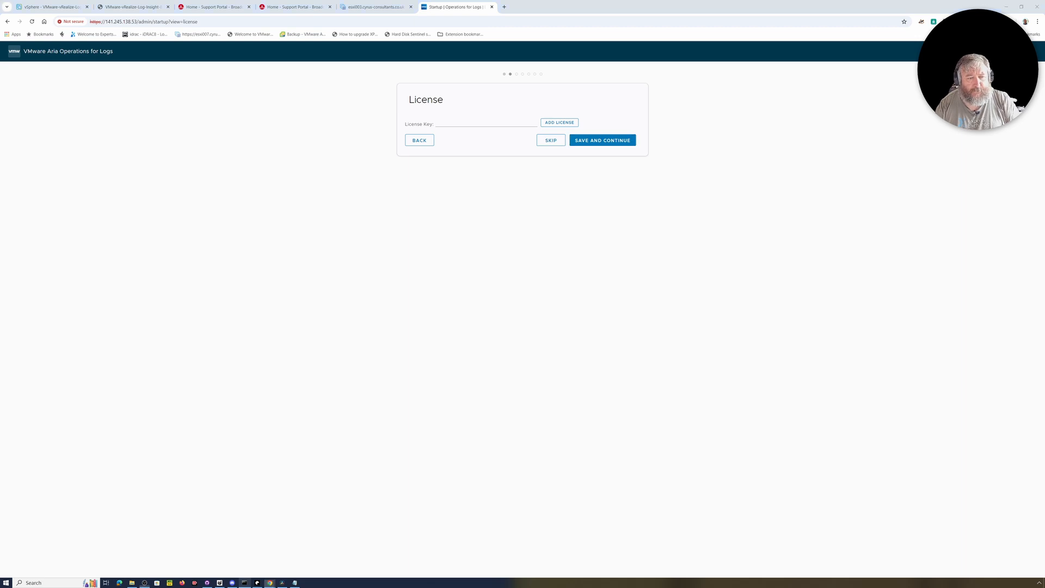
- Skip the License step without entering a key
click(550, 140)
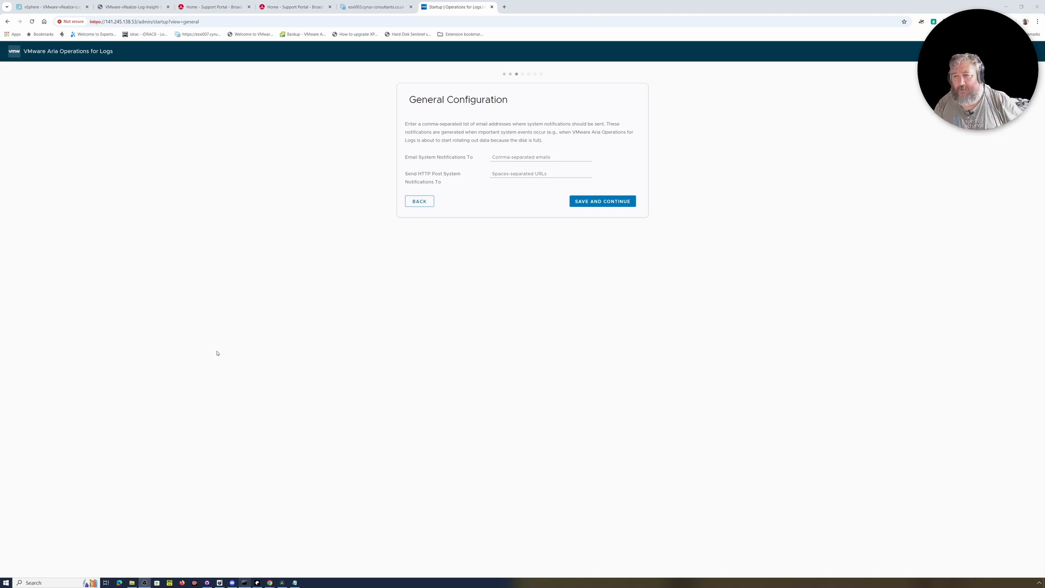
mouse_move(584, 224)
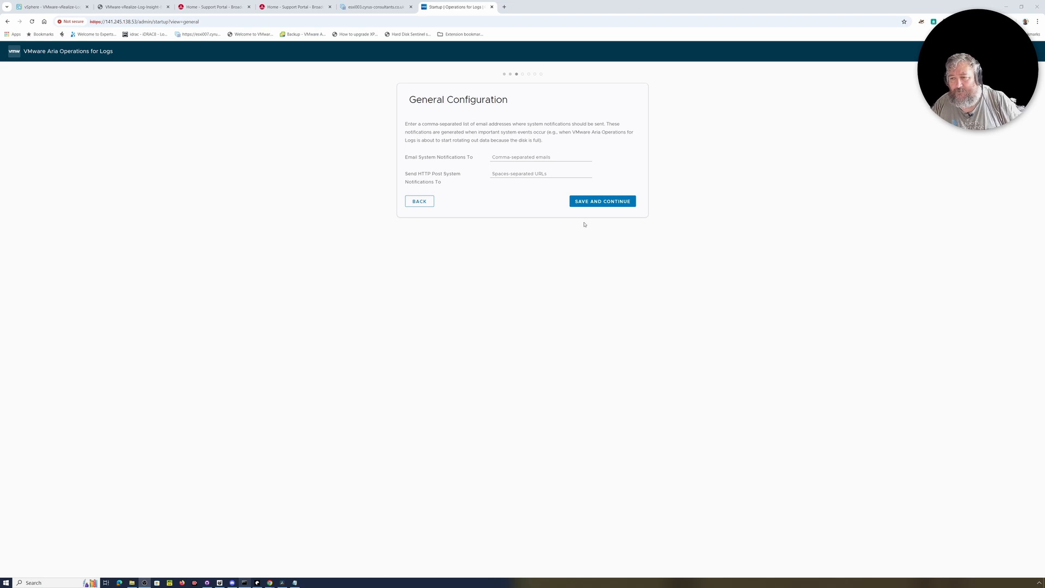
mouse_move(482, 225)
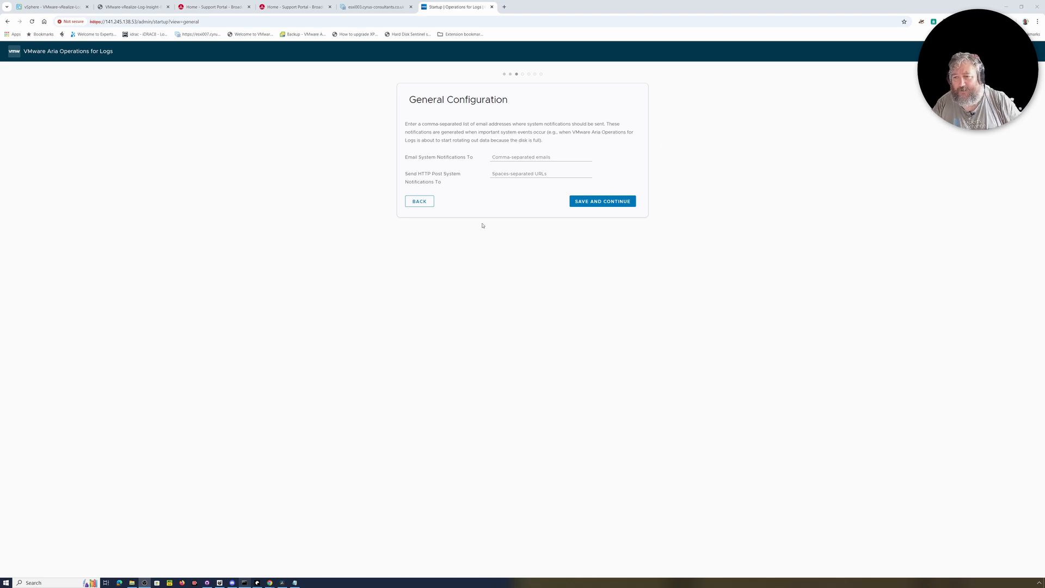
mouse_move(602, 201)
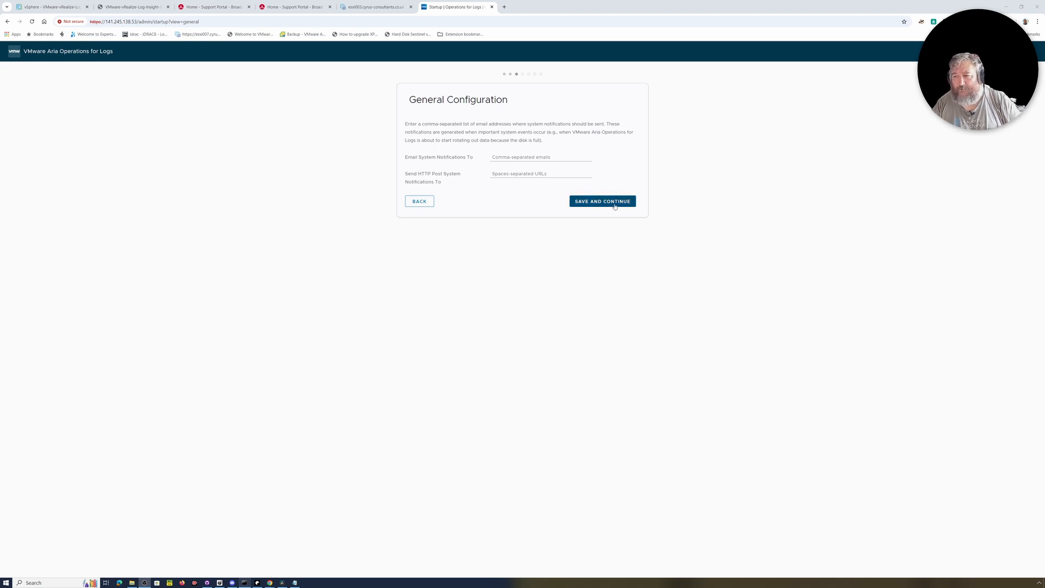
- Save General Configuration with no notification emails or URLs
click(601, 200)
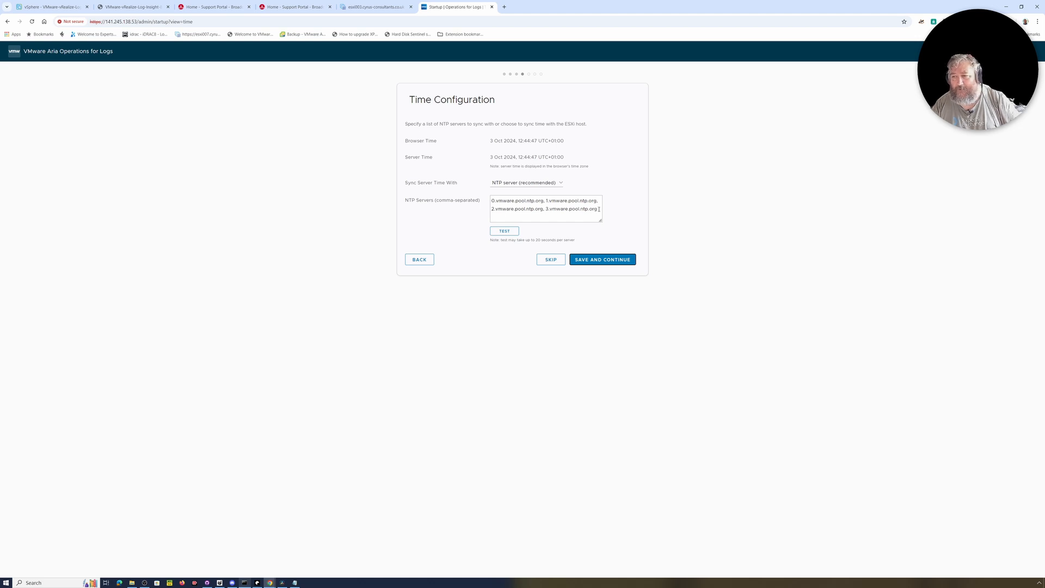
- Replace the default NTP servers with 141.245.137.52 and 141.245.137.54 and run the test
triple_click(545, 205)
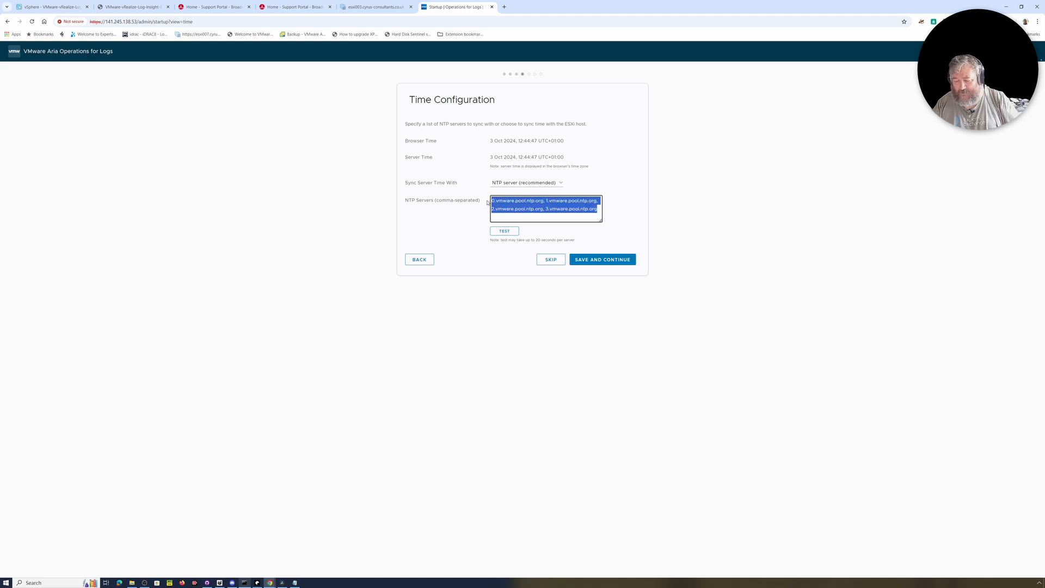
key(Delete)
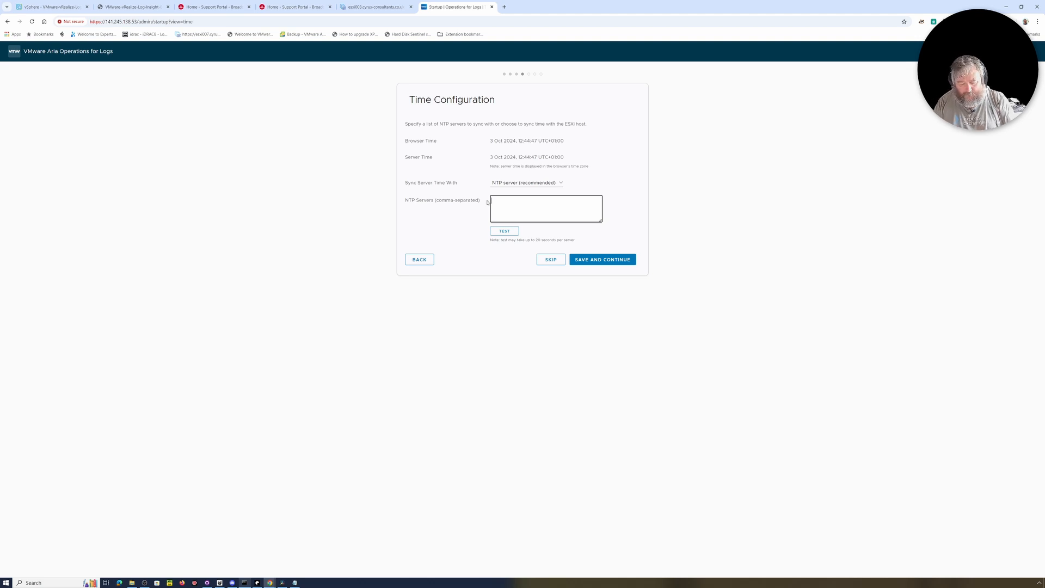
text(141.245.137.52)
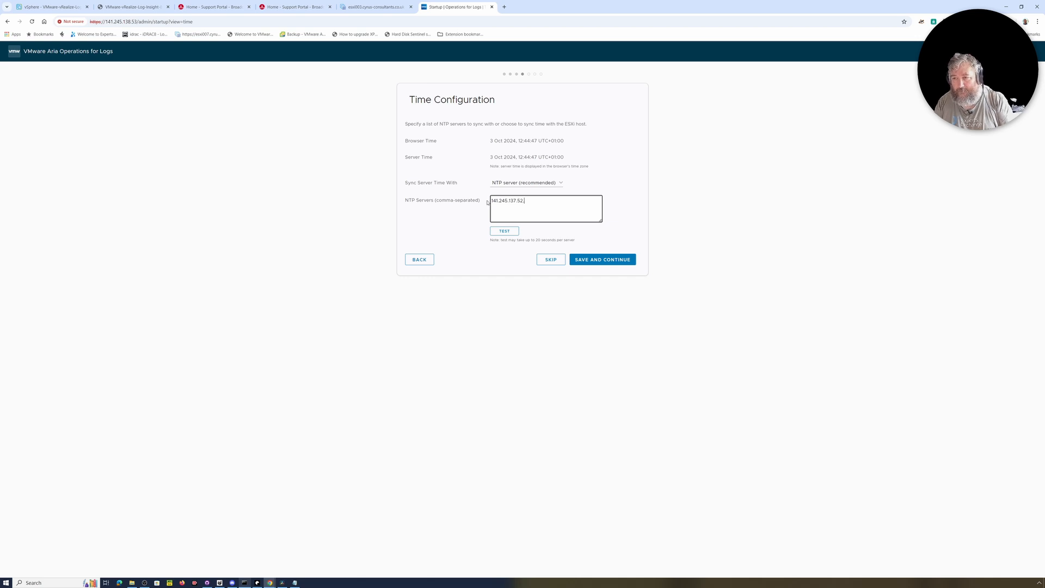
text(,141.245.137.54)
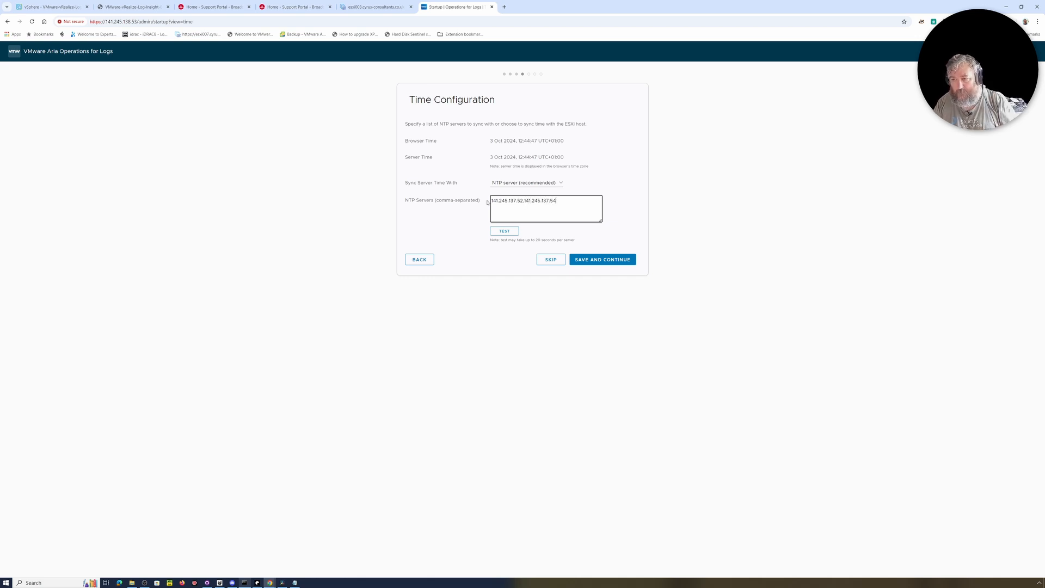
click(504, 230)
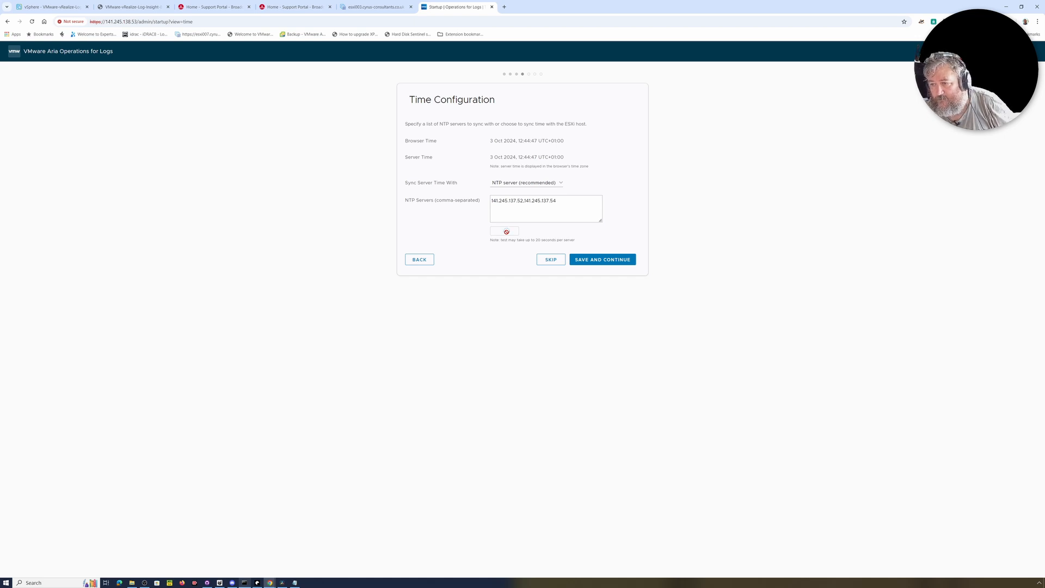
click(504, 231)
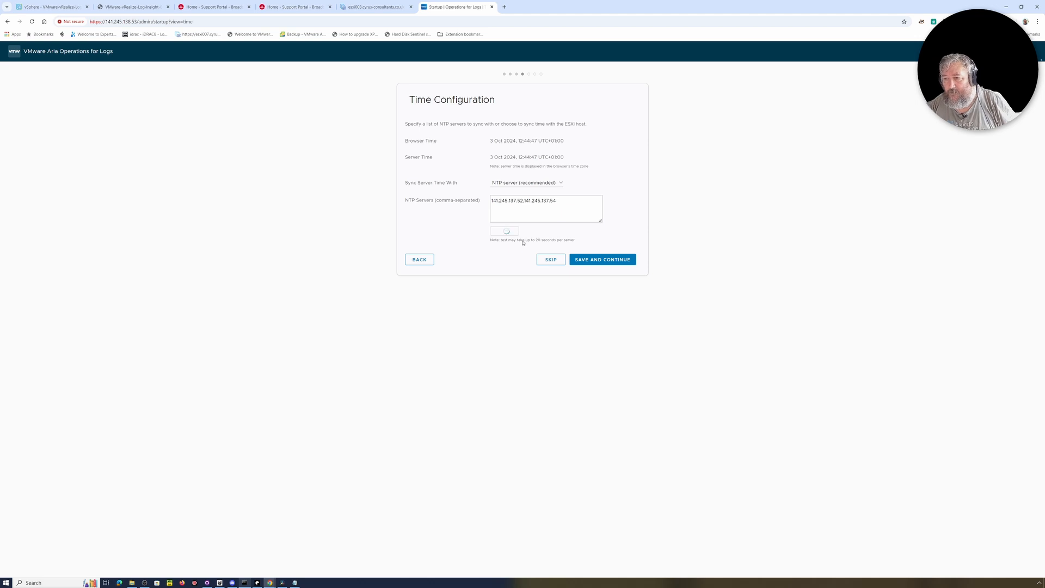
mouse_move(558, 248)
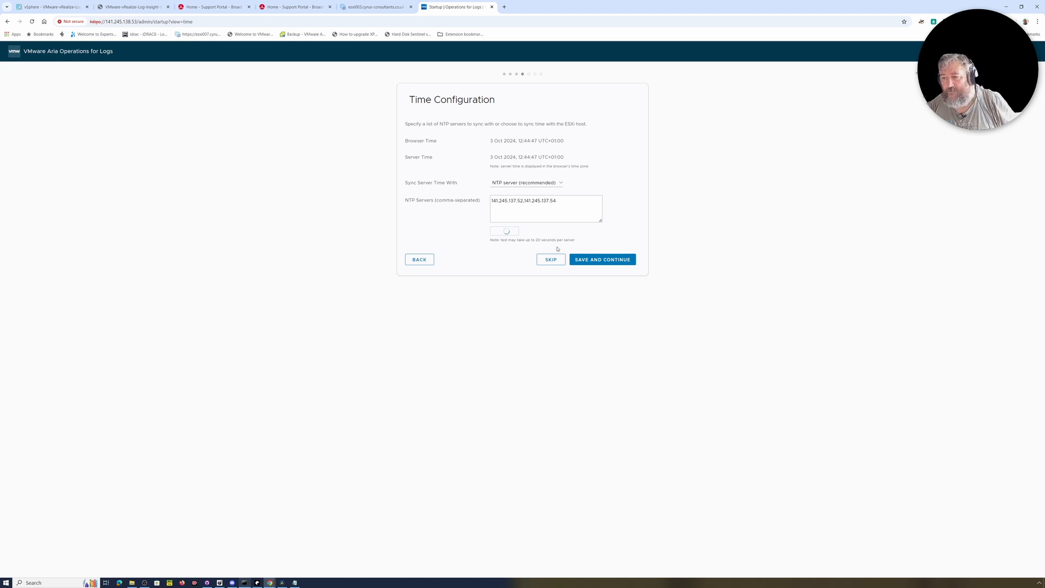
click(504, 230)
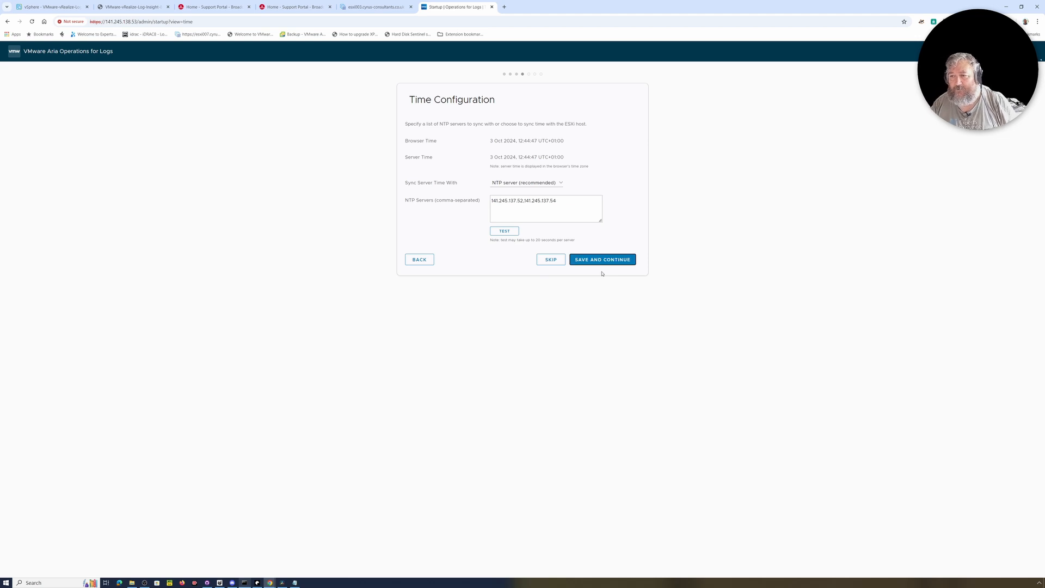
- Save the time, SMTP and self-signed SSL settings unchanged and finish the setup wizard
click(601, 259)
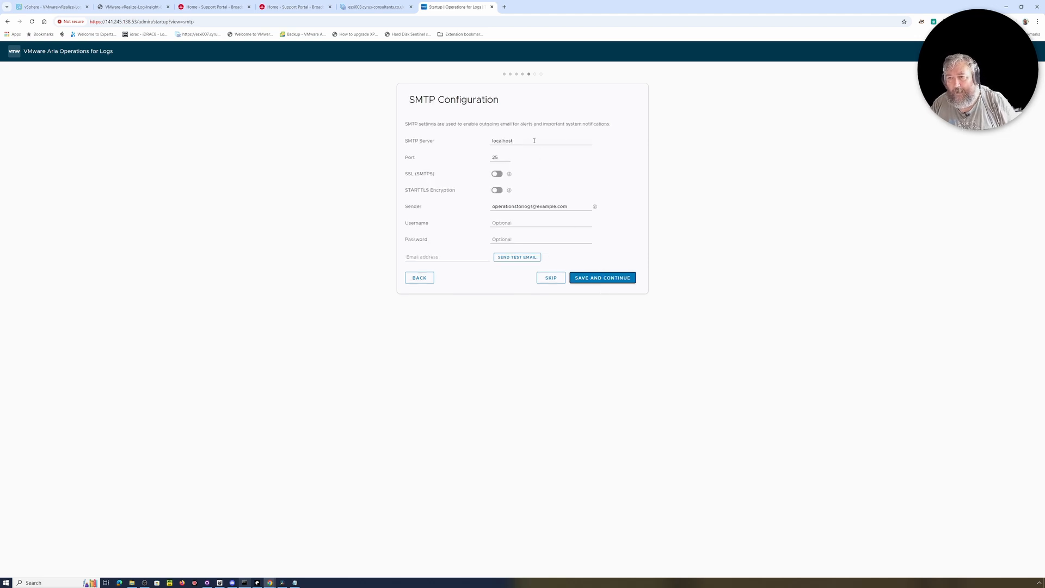
mouse_move(513, 152)
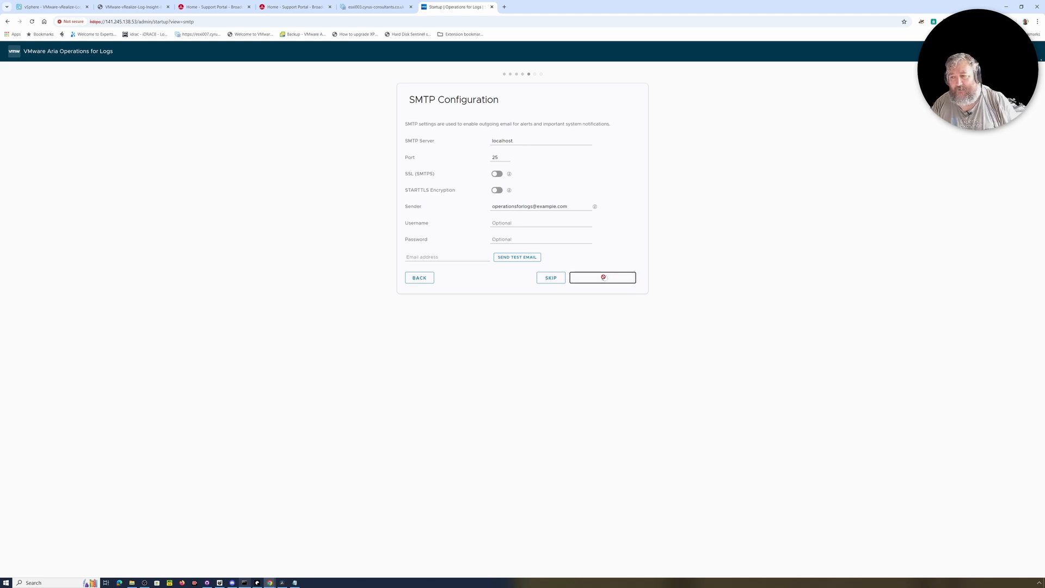
click(550, 277)
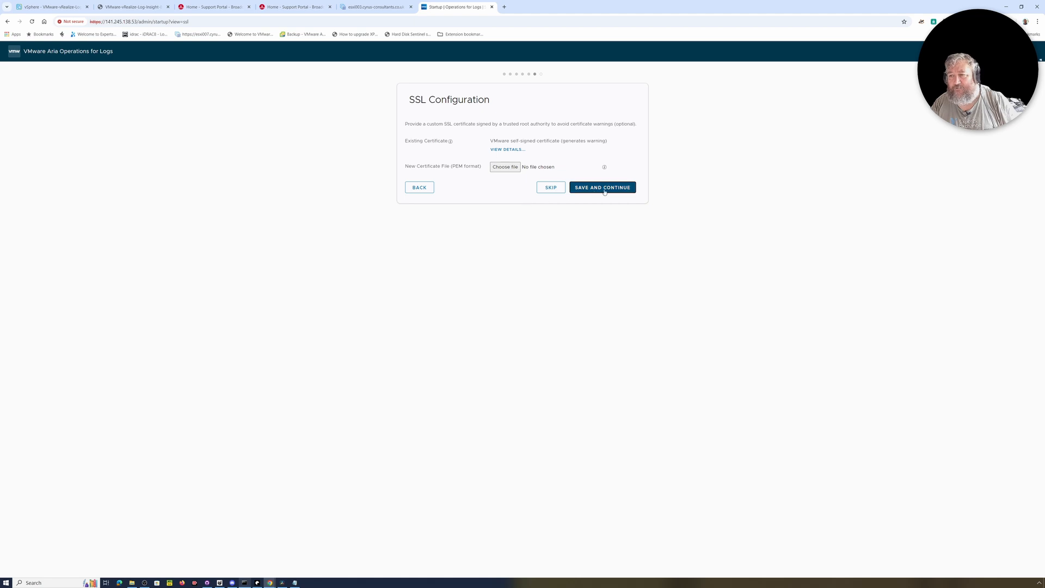
click(602, 188)
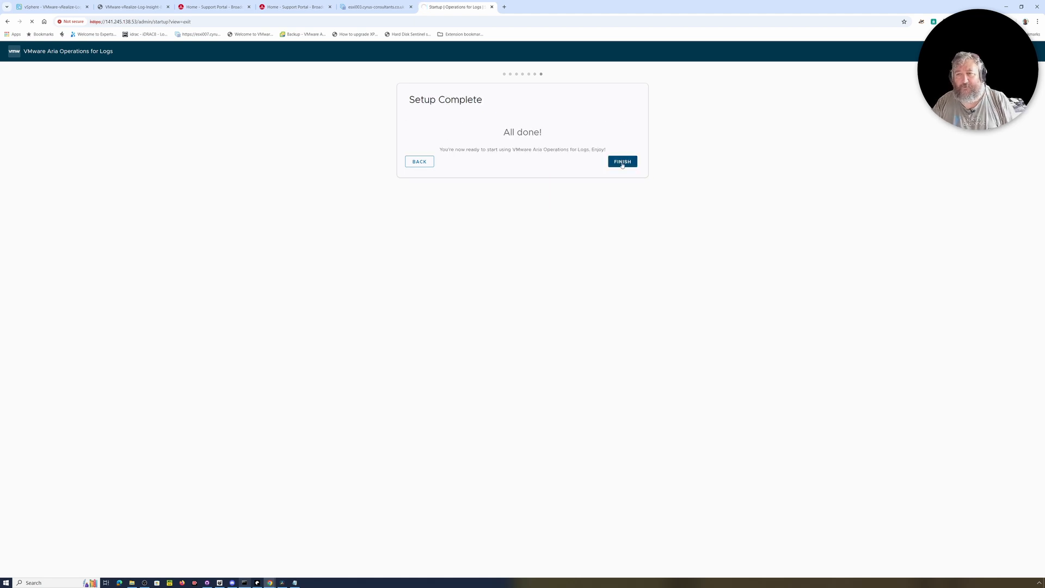
click(622, 161)
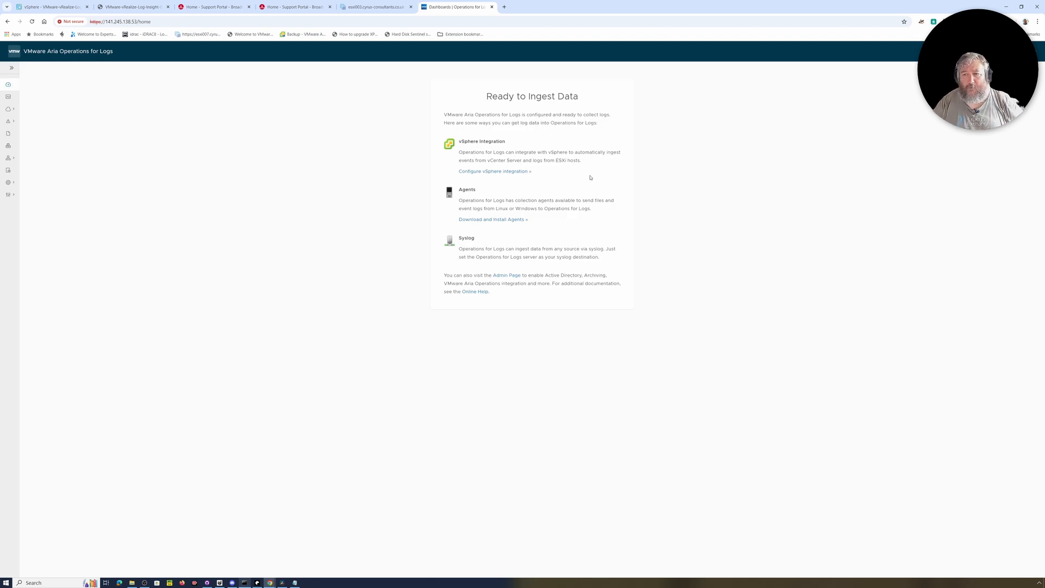
mouse_move(852, 88)
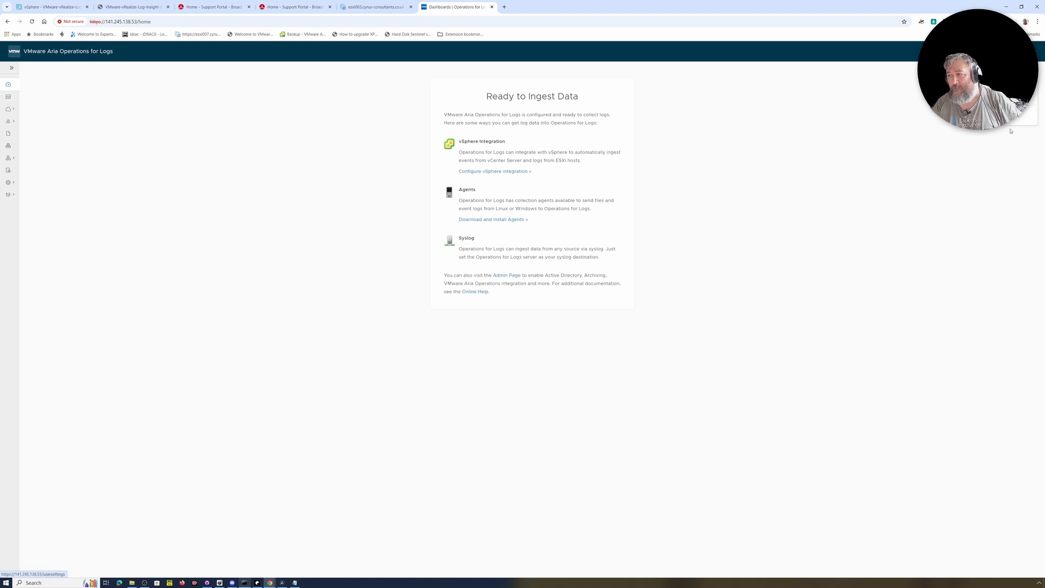
mouse_move(684, 46)
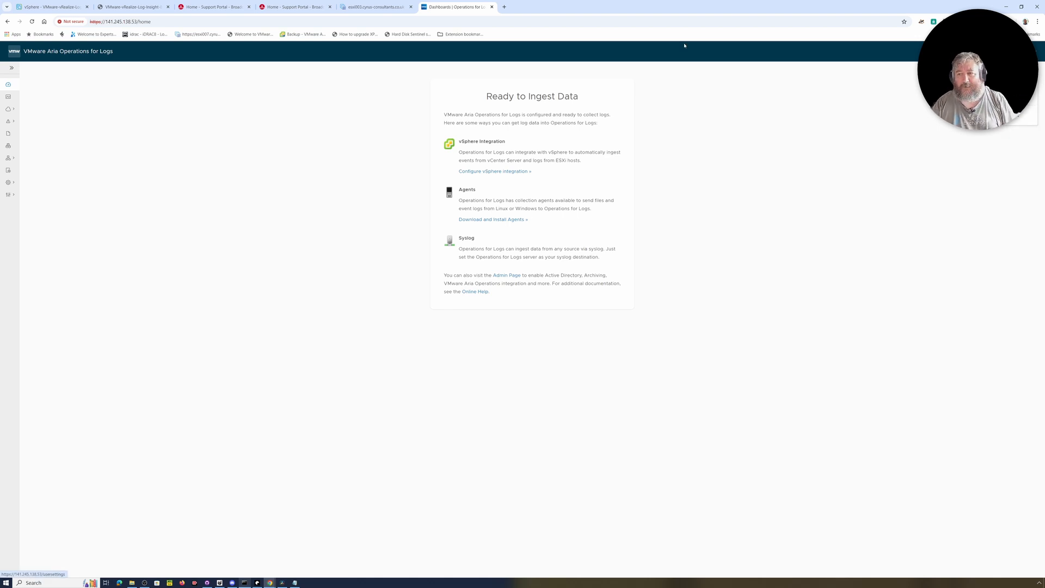
mouse_move(697, 143)
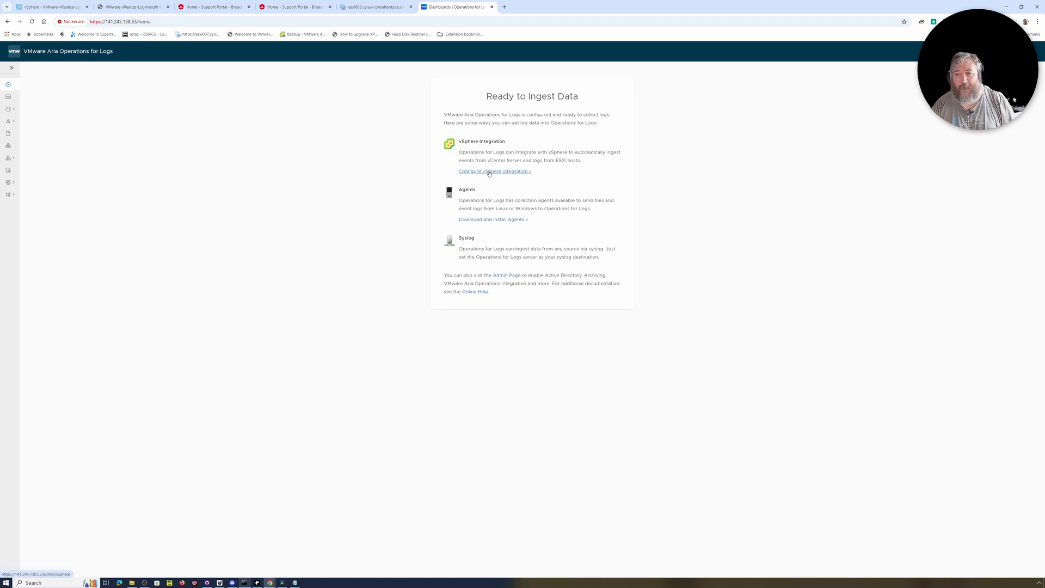
- Go to the vSphere integration page from the Ready to Ingest Data link
click(494, 171)
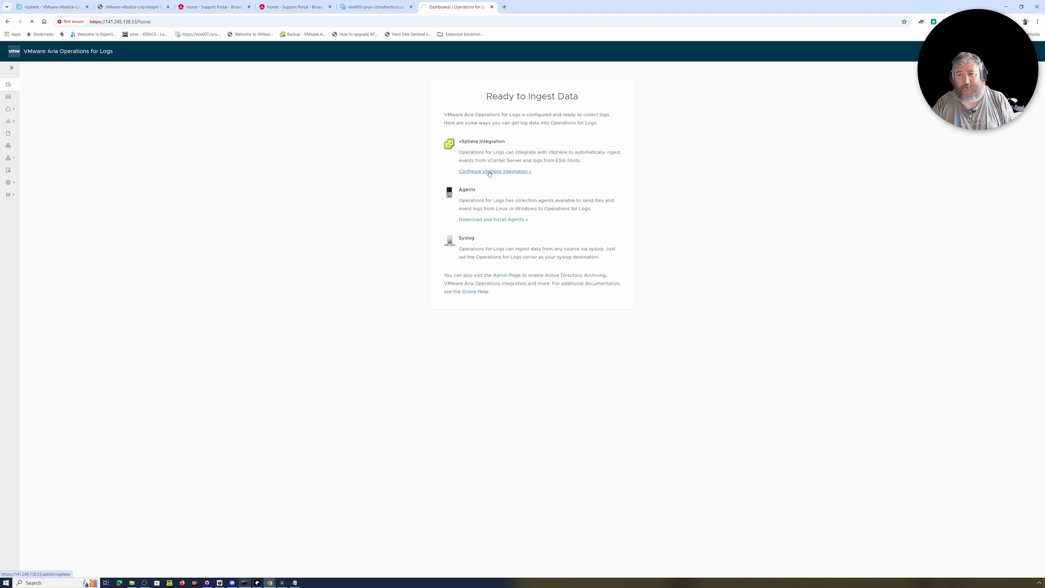
click(494, 171)
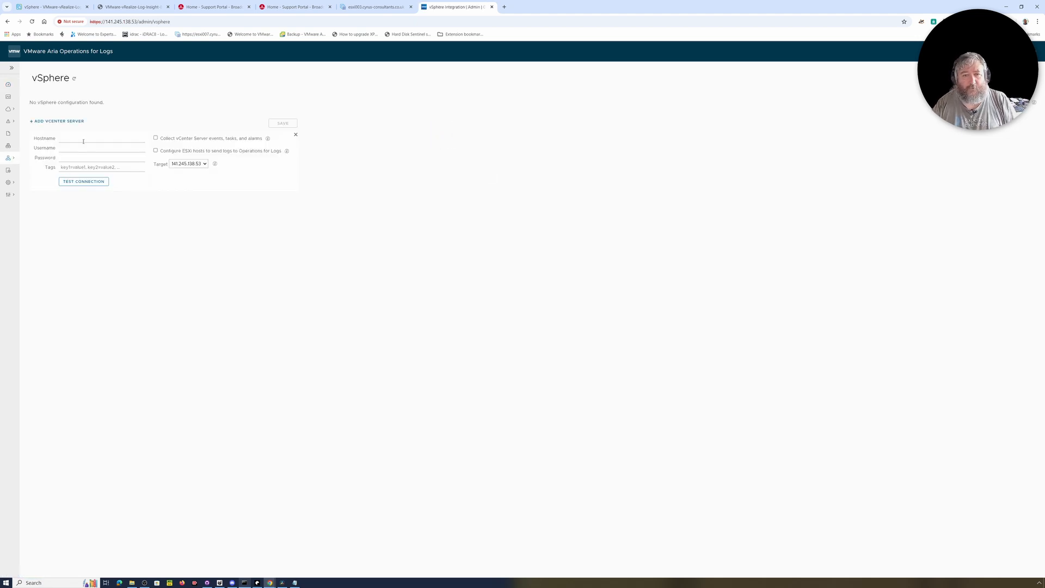
- Enter hostname vcenter8a.cyrus-consultants.co.uk and the Administrator username in the vCenter form
click(101, 138)
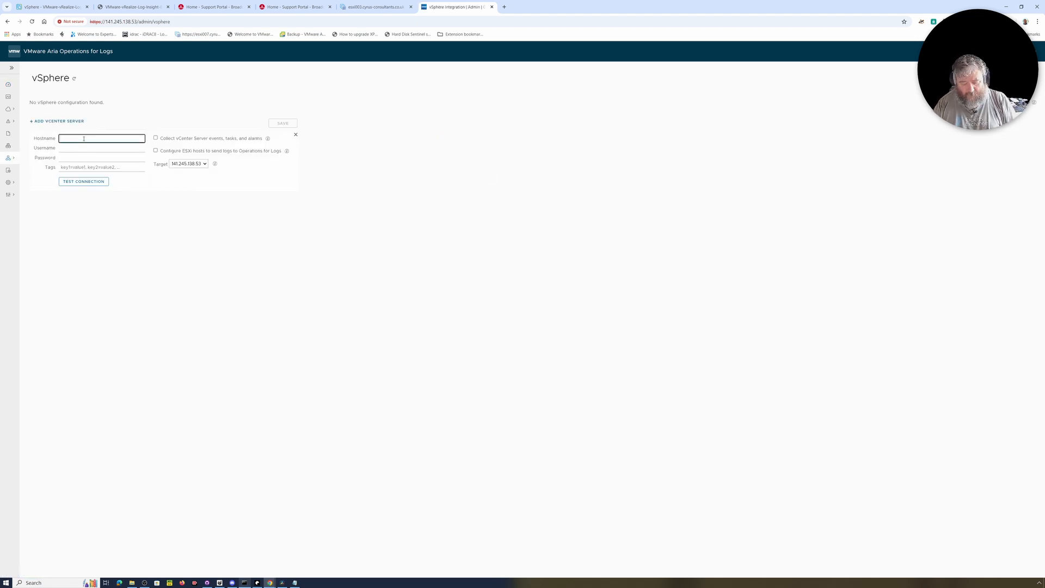
text(vcenter8a.cyrus-consulta)
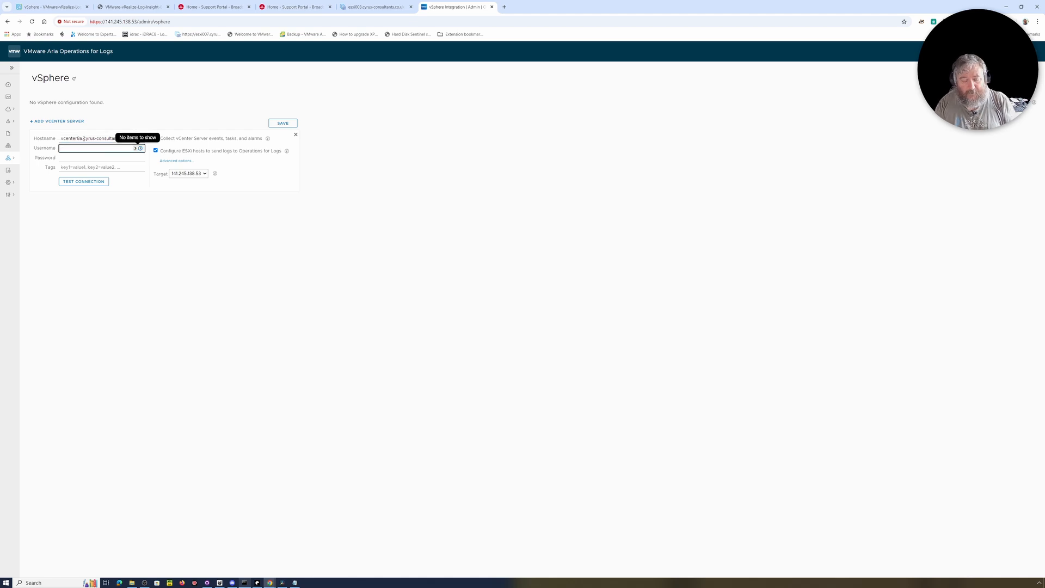
text(Administrator@vsph)
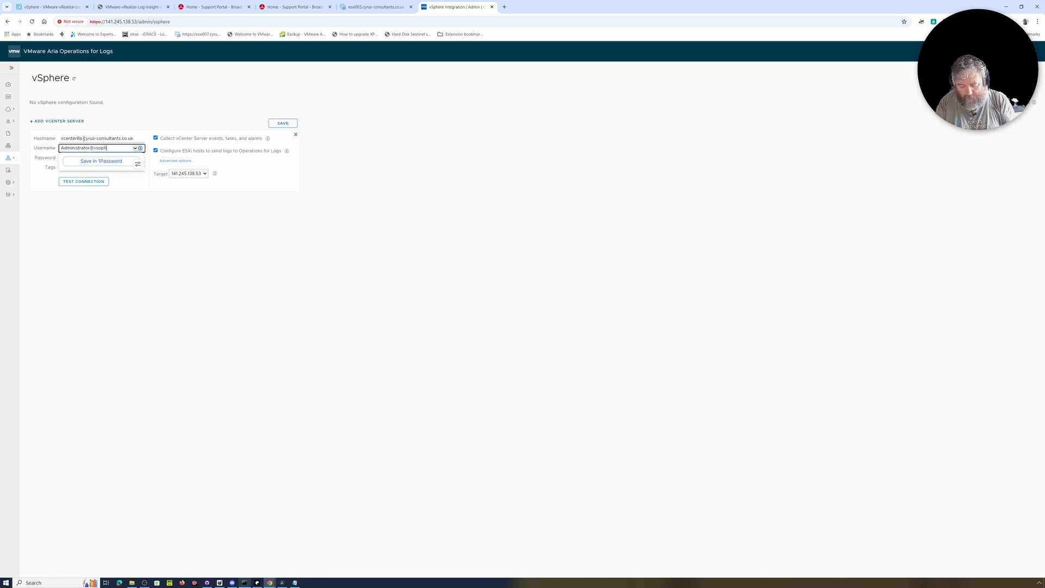
key(Backspace)
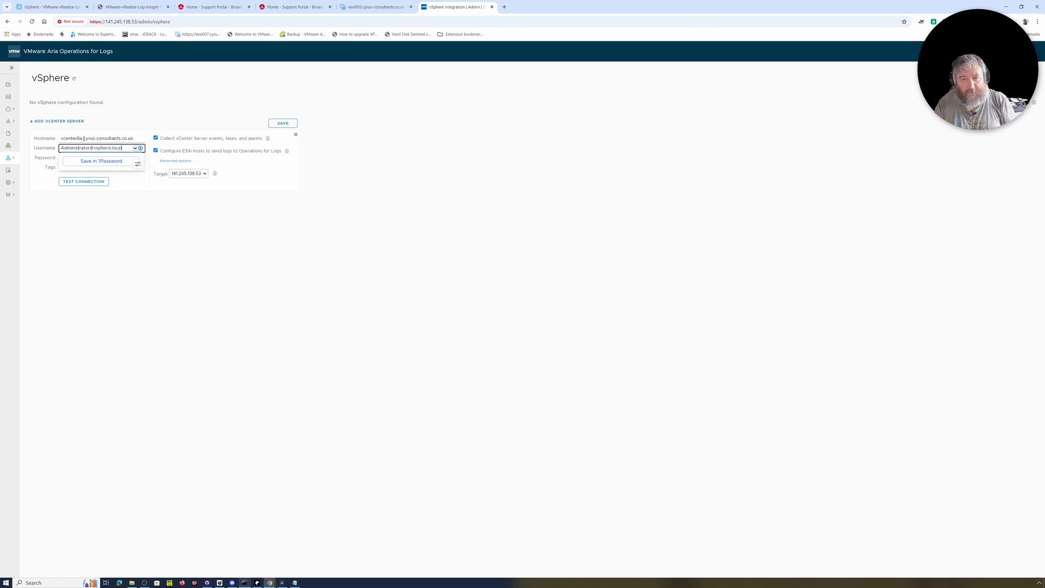
- Fill the vCenter administrator password from 1Password with event collection and ESXi forwarding enabled
click(97, 157)
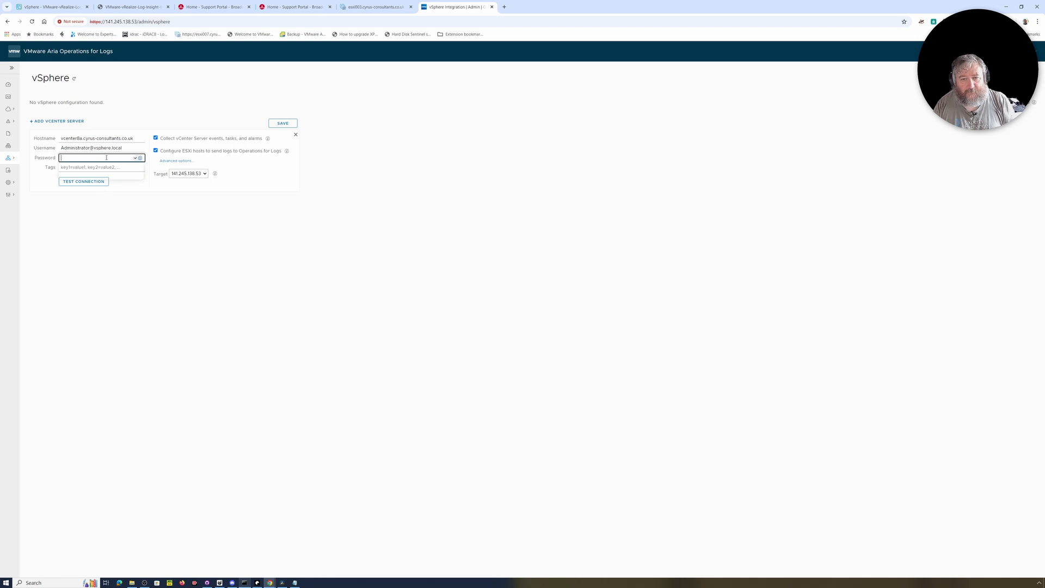
click(99, 157)
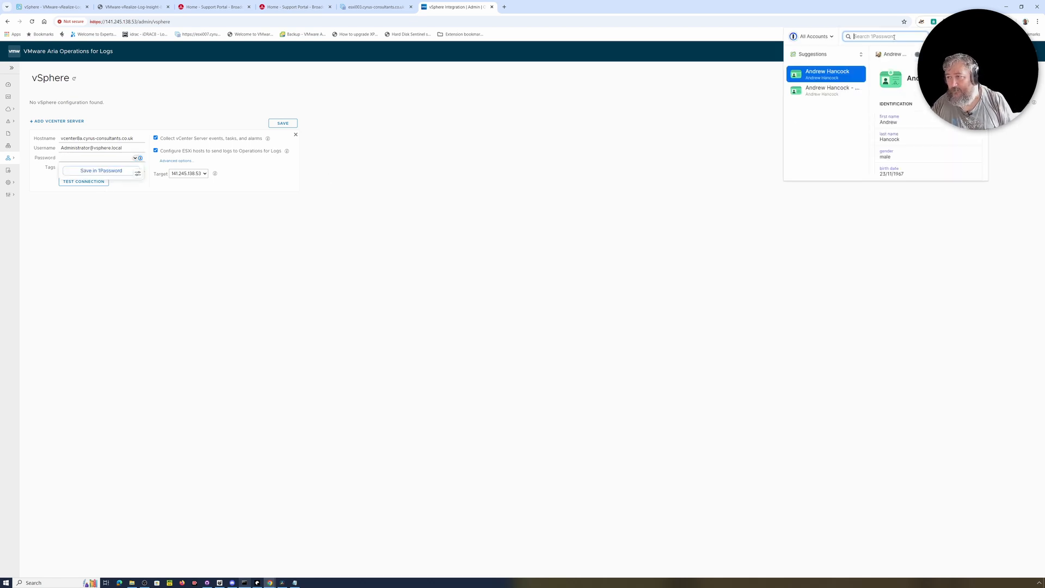
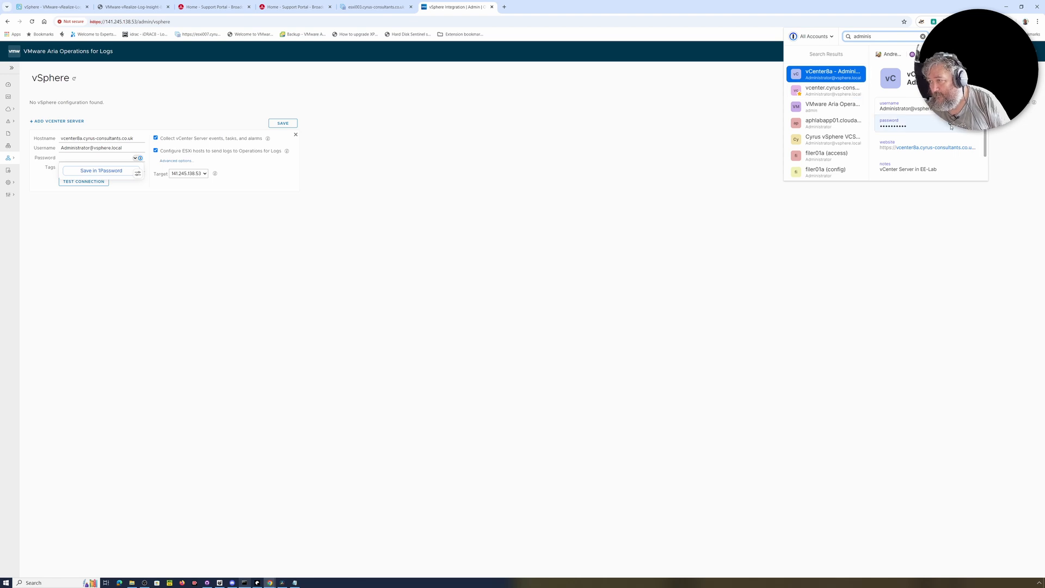
click(97, 157)
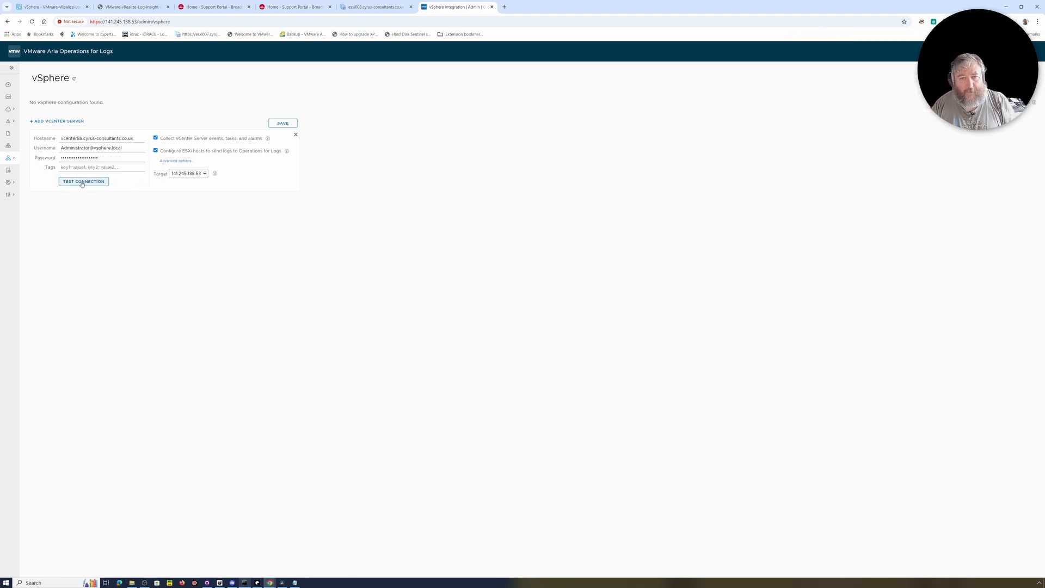
- Test the vCenter connection and accept its untrusted certificate so the test passes
click(83, 182)
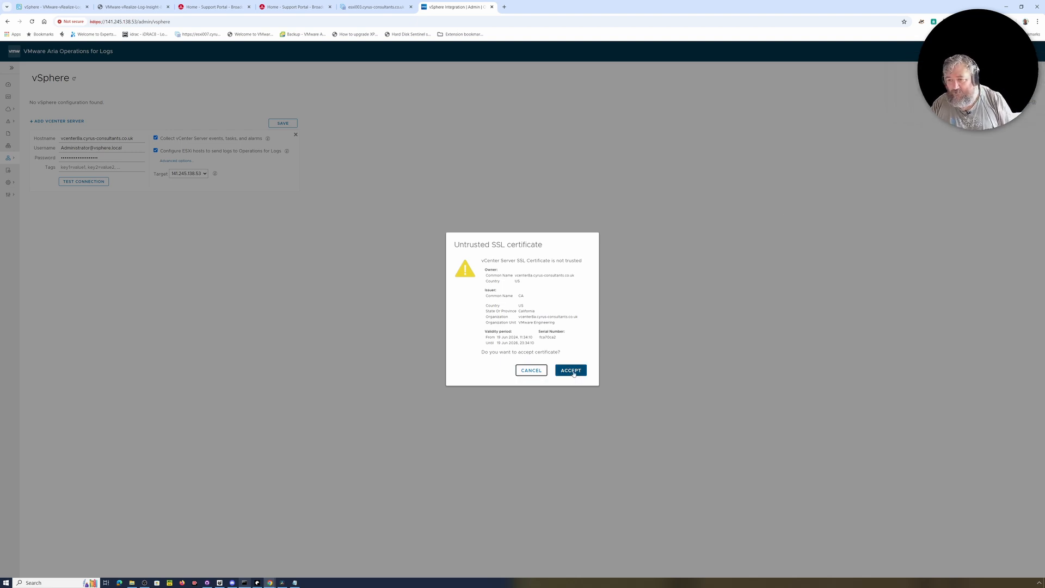
click(570, 370)
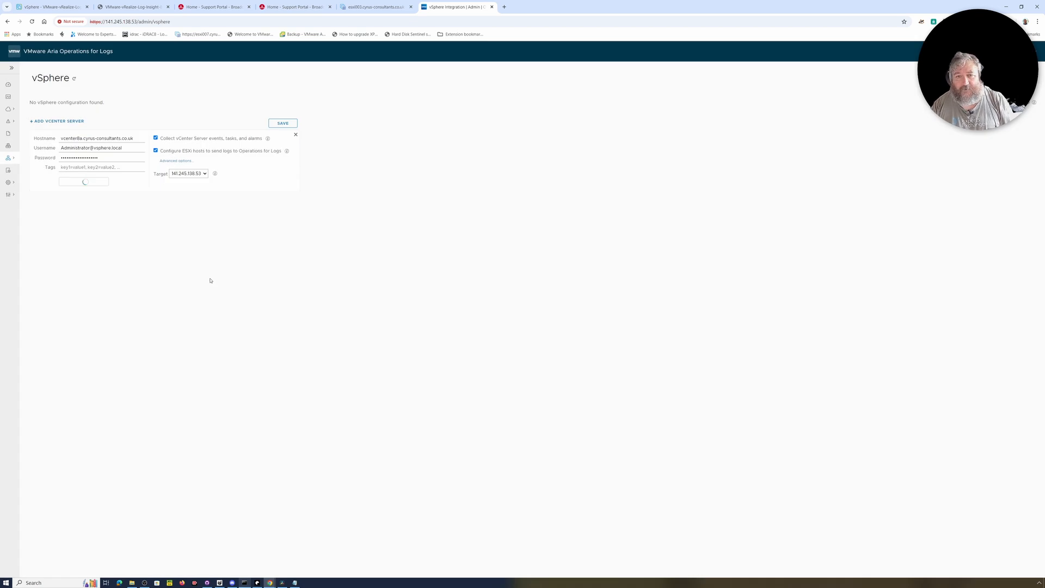
mouse_move(212, 276)
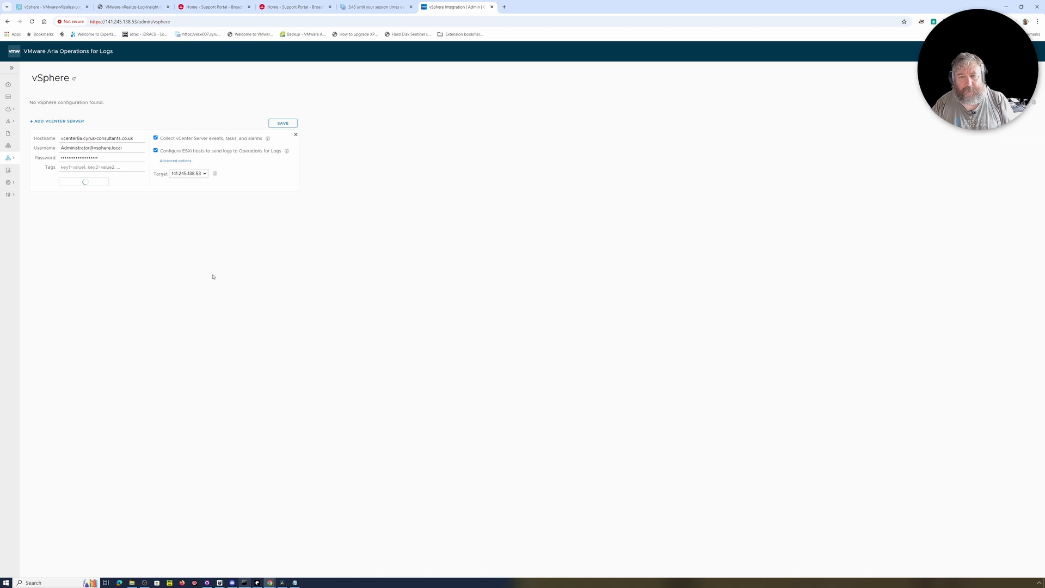
click(84, 182)
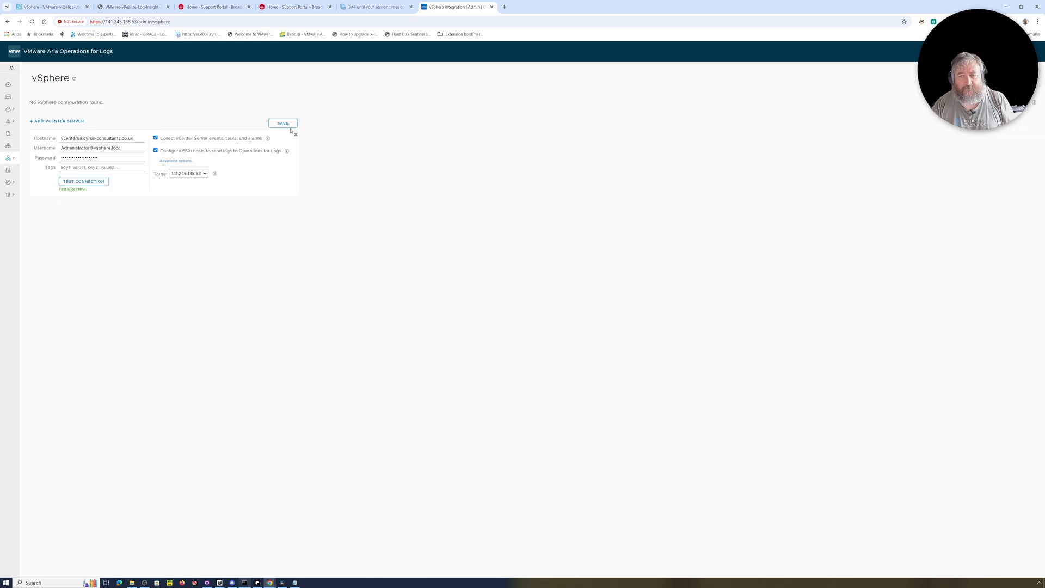
- Save the vcenter8a integration and dismiss the Configuration completed message
click(283, 123)
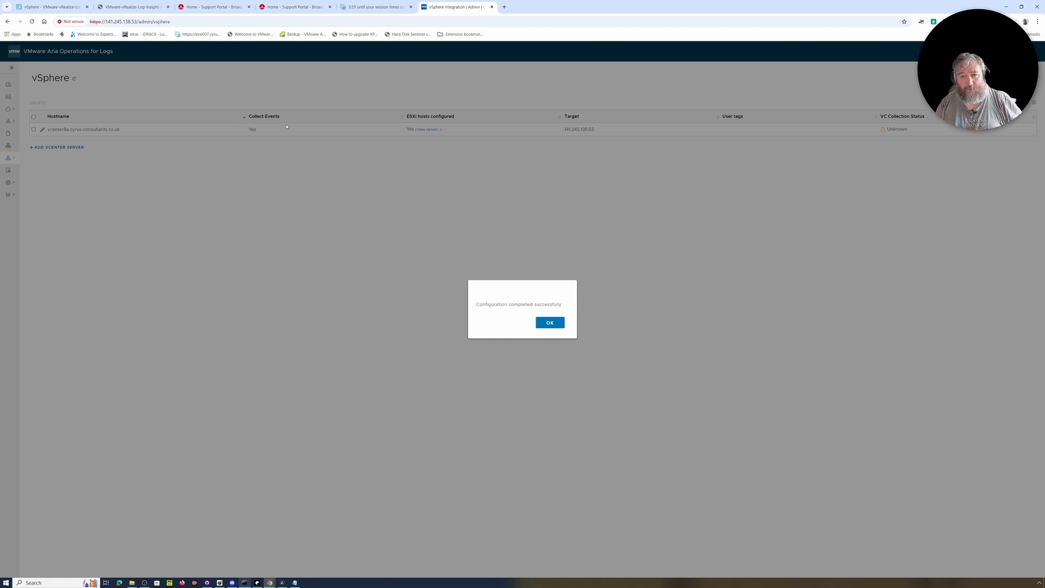
mouse_move(539, 312)
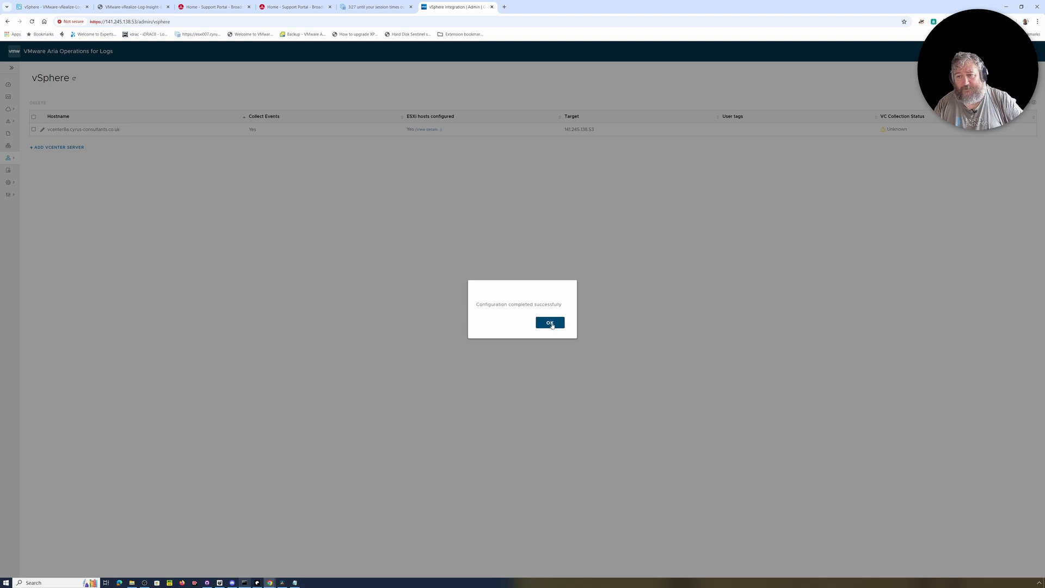
click(548, 322)
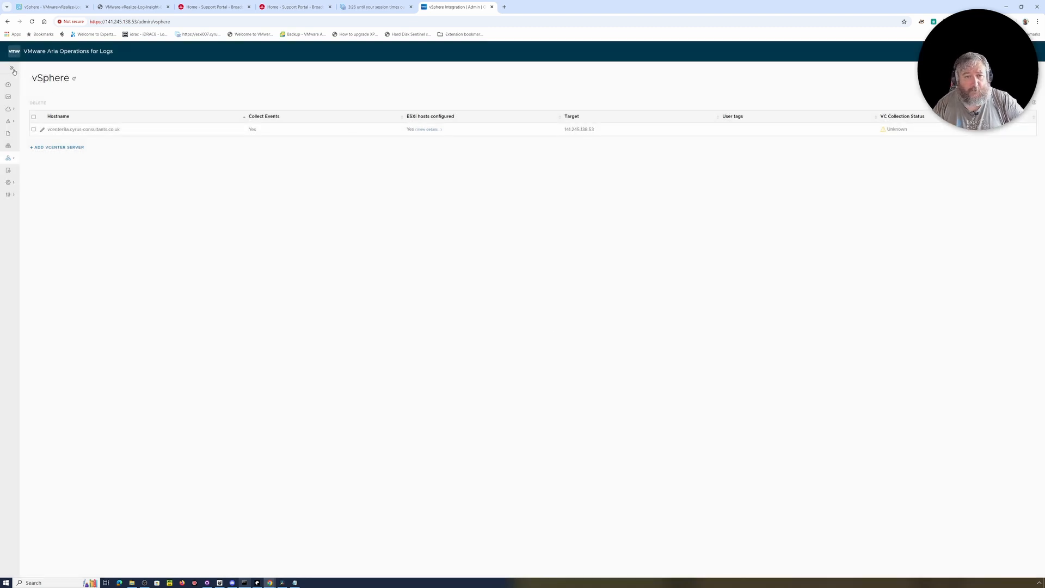
- Drill from Dashboard 1's Total Events chart into Explore Logs showing vcenter8a and ESXi events
click(7, 87)
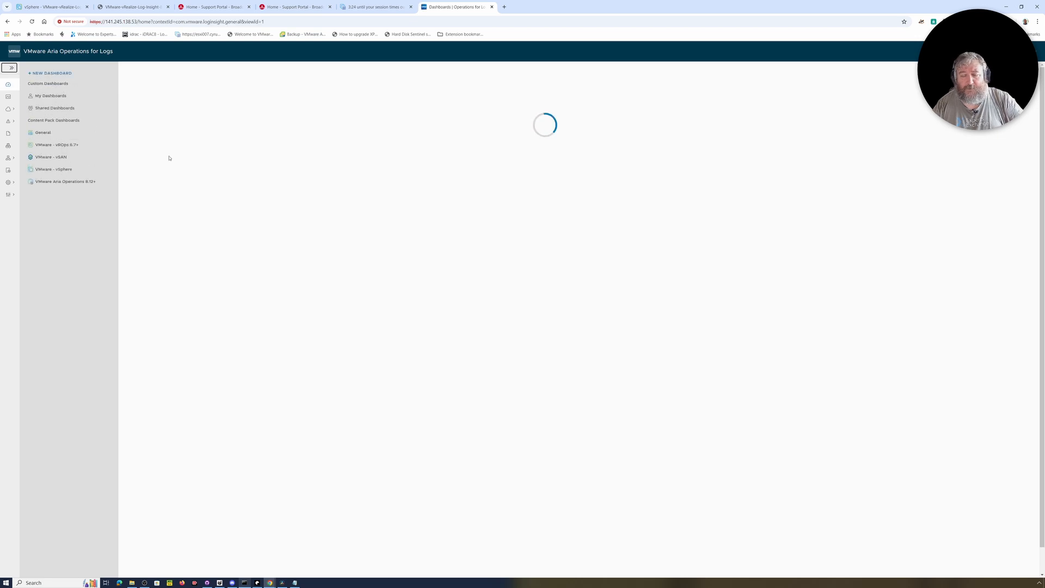
click(51, 96)
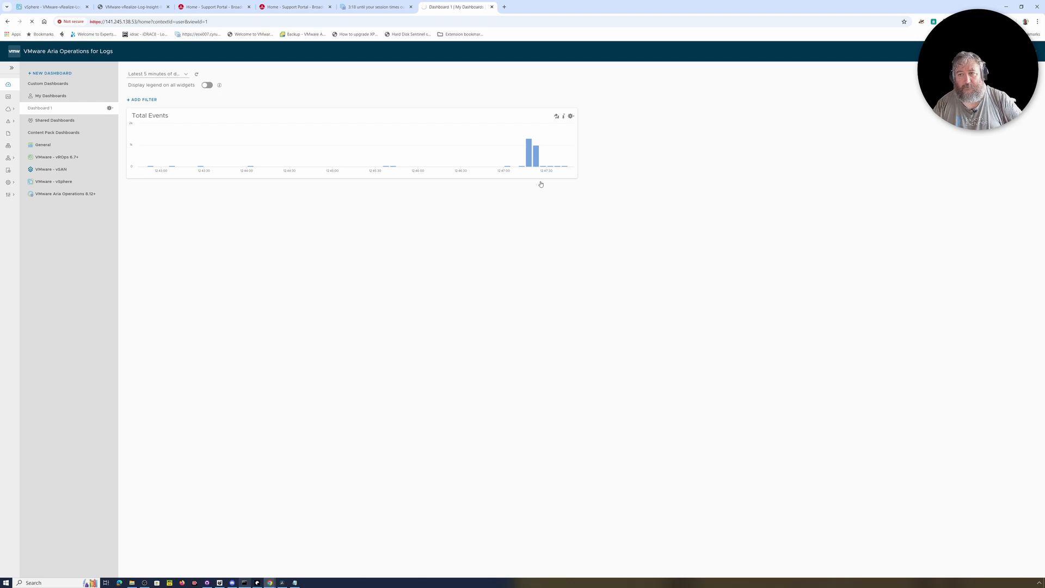
click(532, 145)
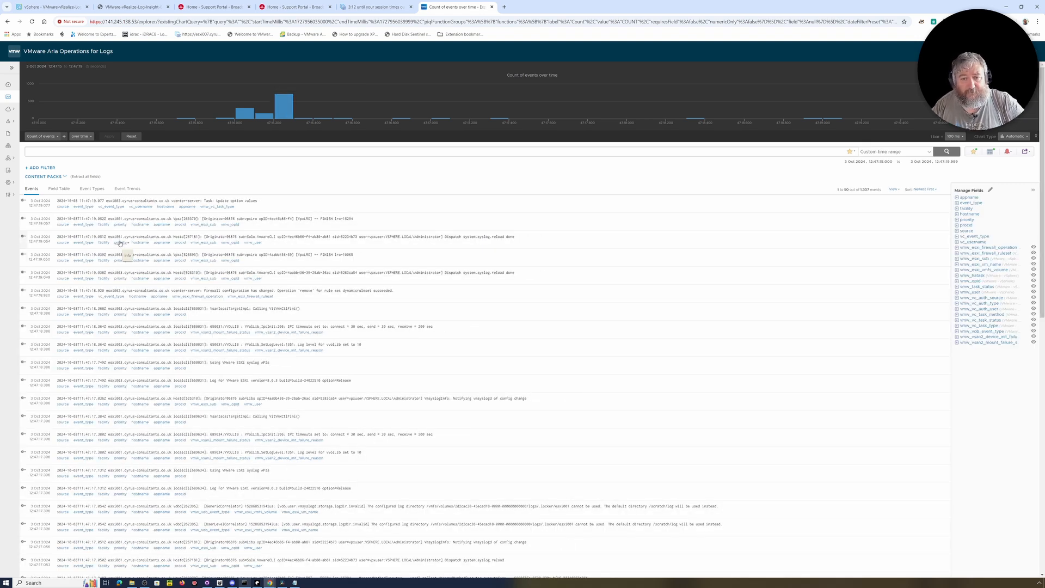
mouse_move(348, 174)
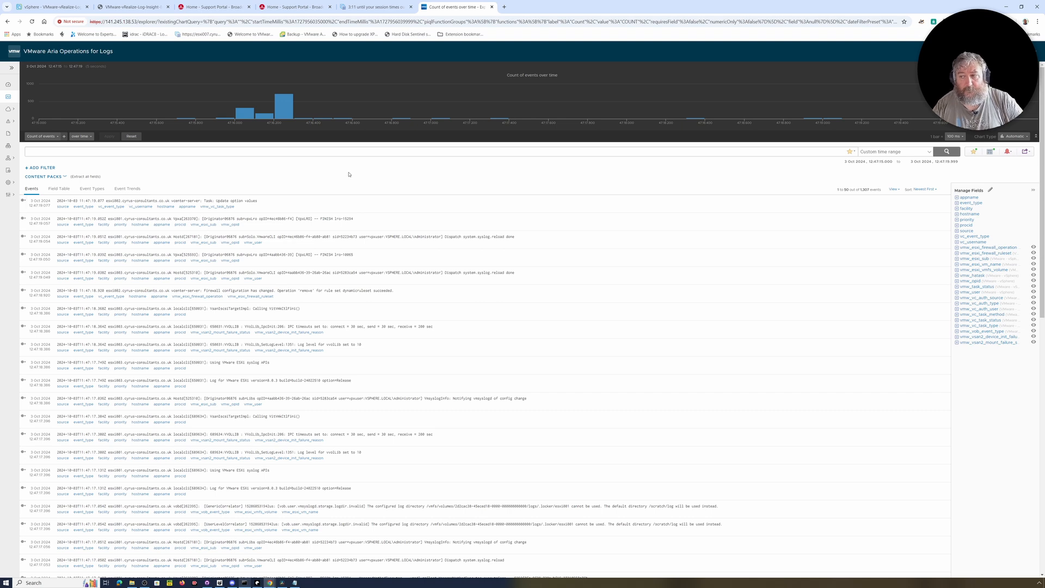